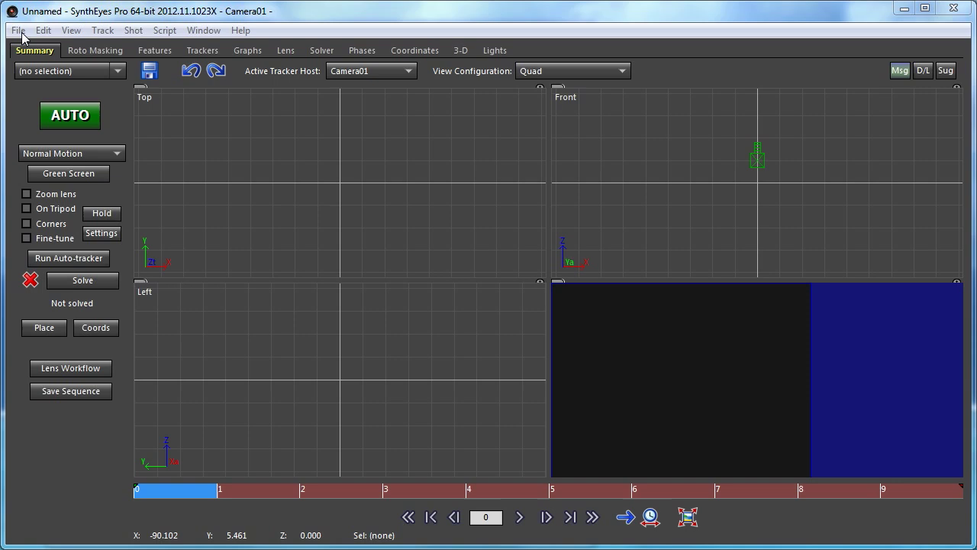
- Create a new language template from the File menu and name it 'French'
{"action": "left_click", "coordinate": [17, 30]}
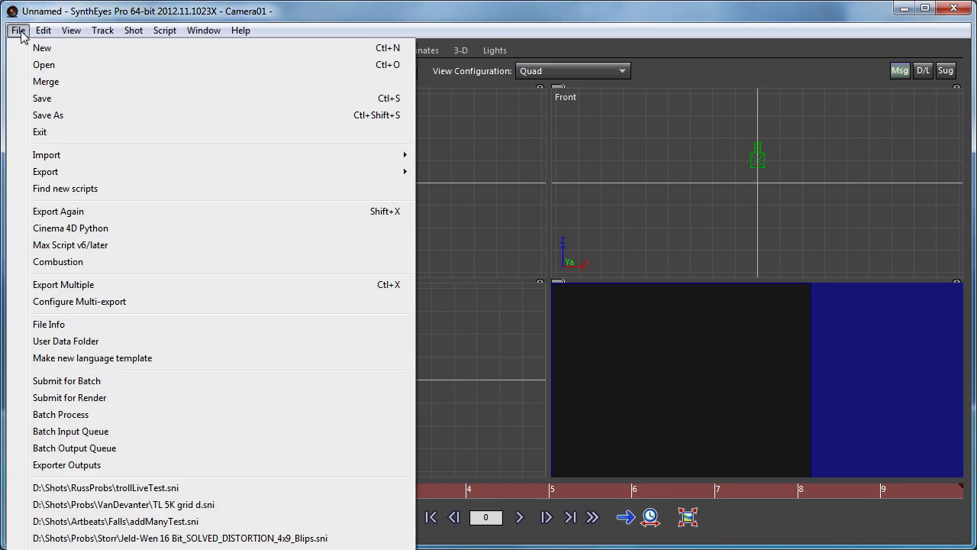
{"action": "mouse_move", "coordinate": [112, 358]}
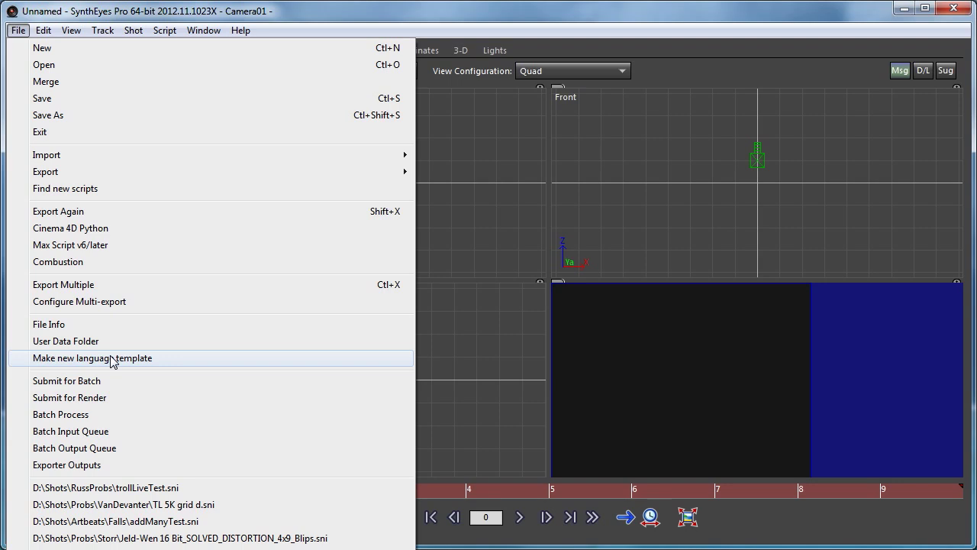
{"action": "left_click", "coordinate": [93, 358]}
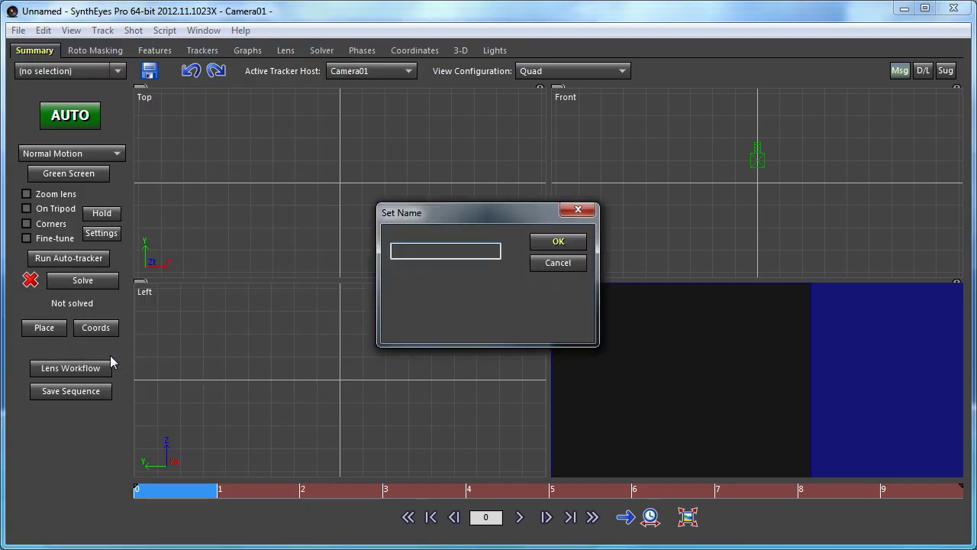
{"action": "type", "text": "F"}
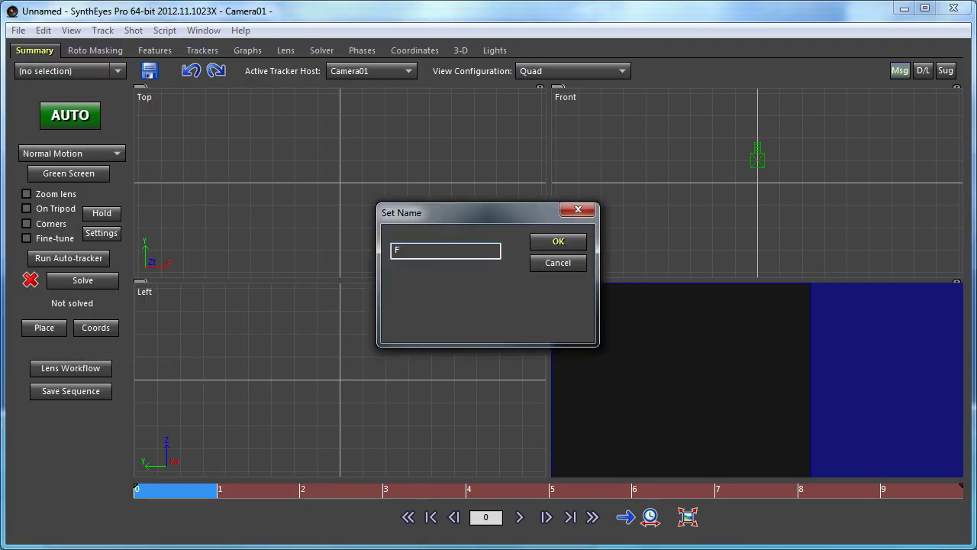
{"action": "type", "text": "rend"}
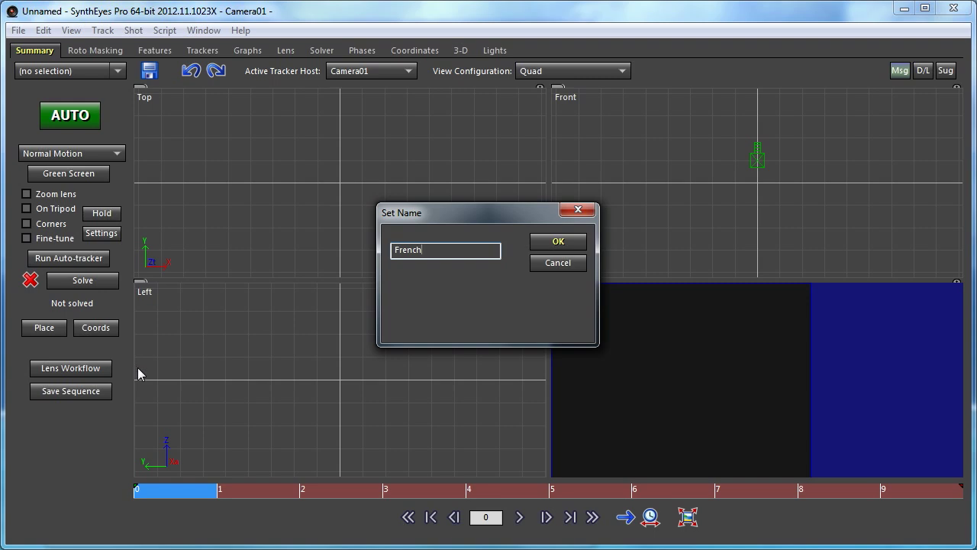
{"action": "mouse_move", "coordinate": [485, 253]}
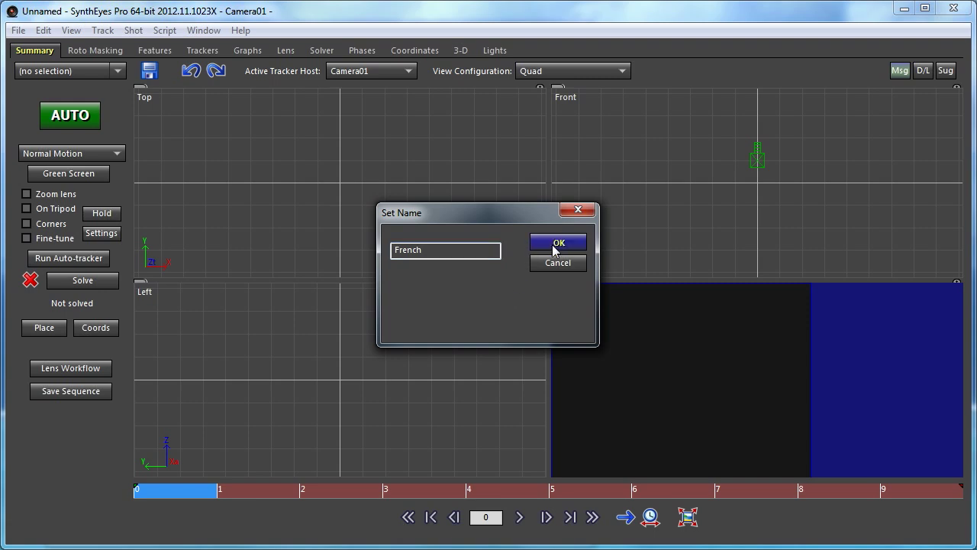
- Confirm the name French and save the template as French.xml in the scripts folder
{"action": "left_click", "coordinate": [558, 243]}
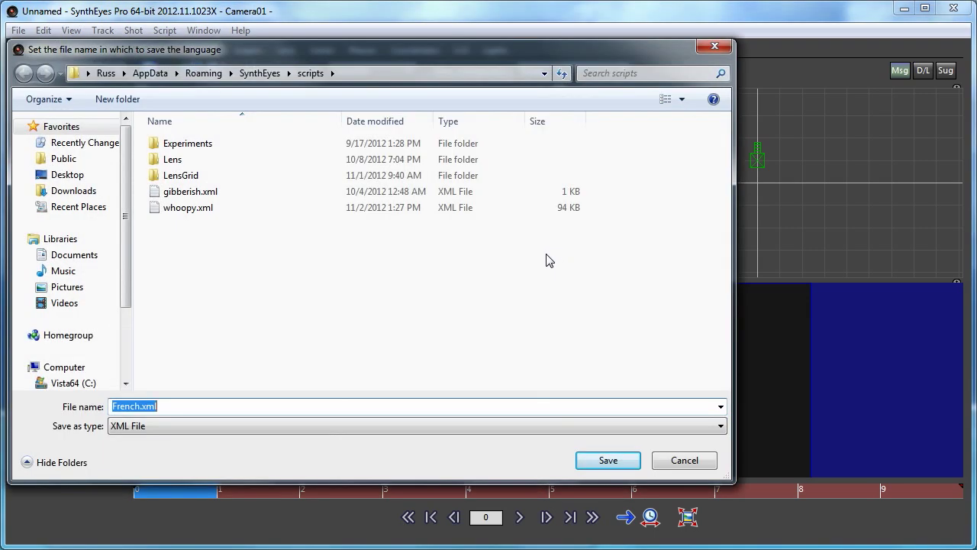
{"action": "mouse_move", "coordinate": [253, 273]}
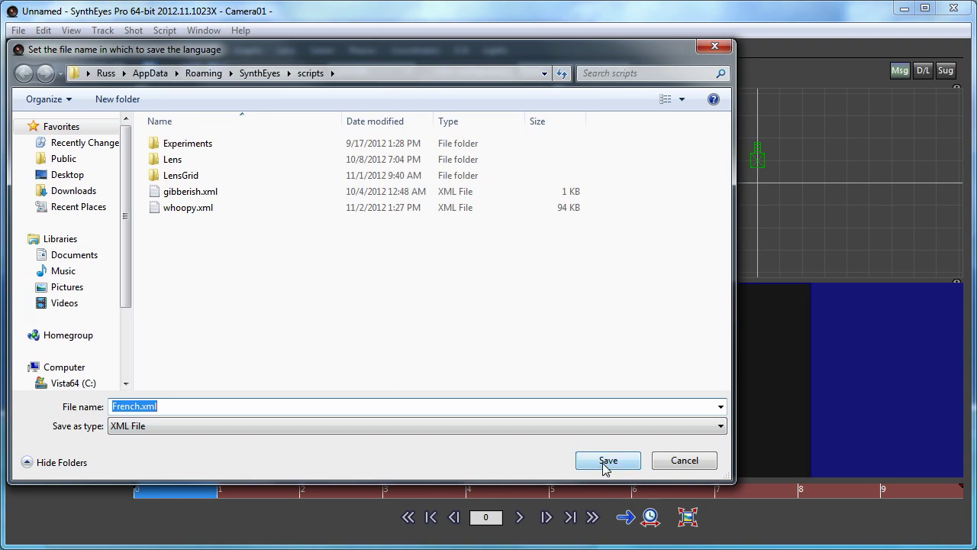
{"action": "left_click", "coordinate": [608, 460]}
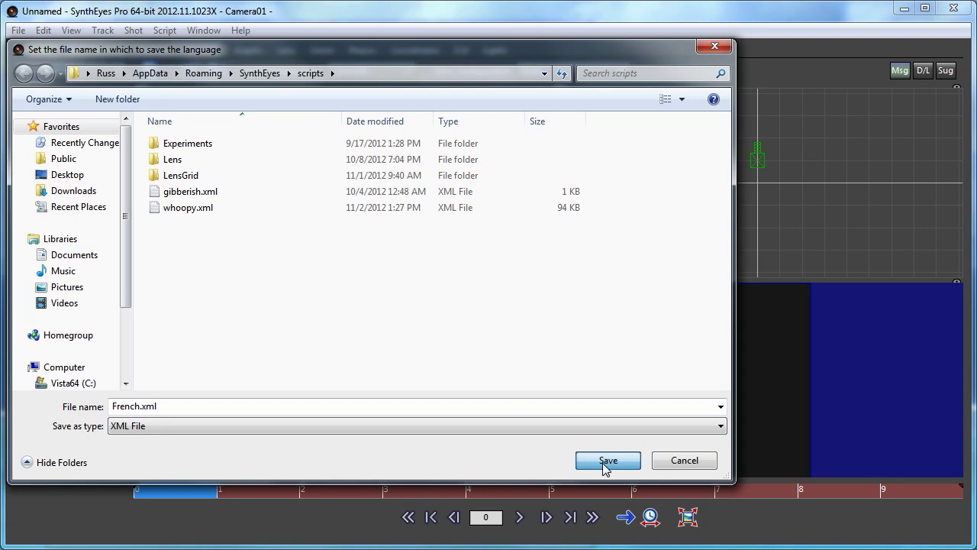
{"action": "left_click", "coordinate": [608, 460]}
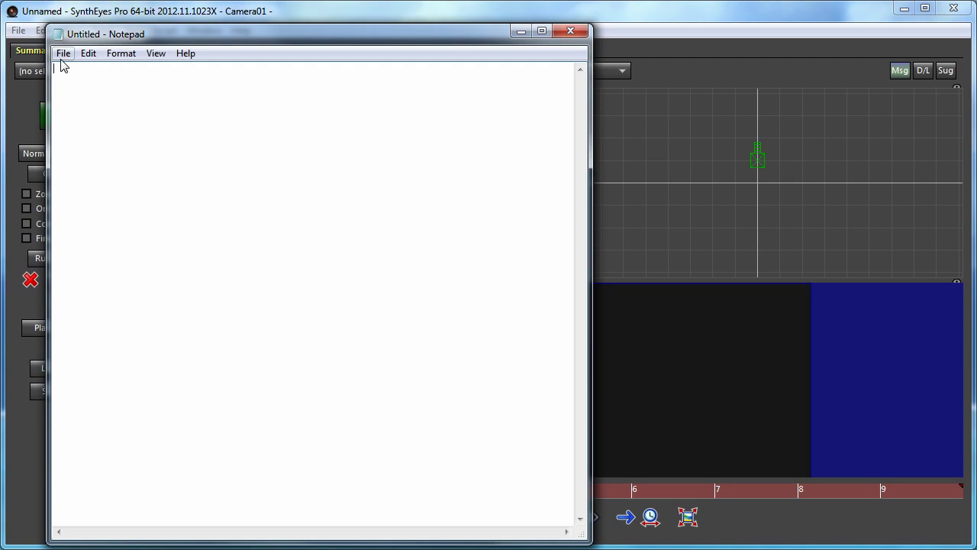
- Open French.xml in Notepad using the All Files type filter
{"action": "left_click", "coordinate": [64, 53]}
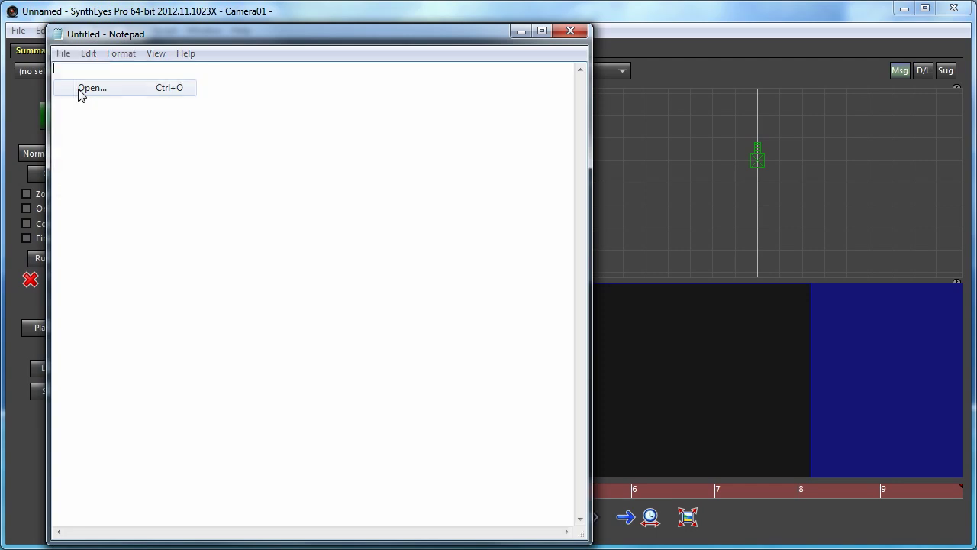
{"action": "left_click", "coordinate": [92, 87]}
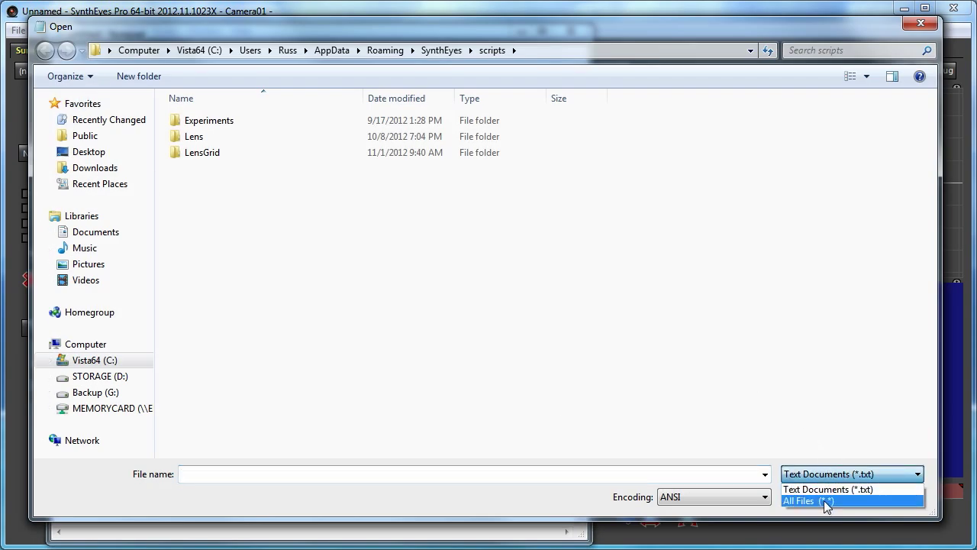
{"action": "left_click", "coordinate": [808, 501]}
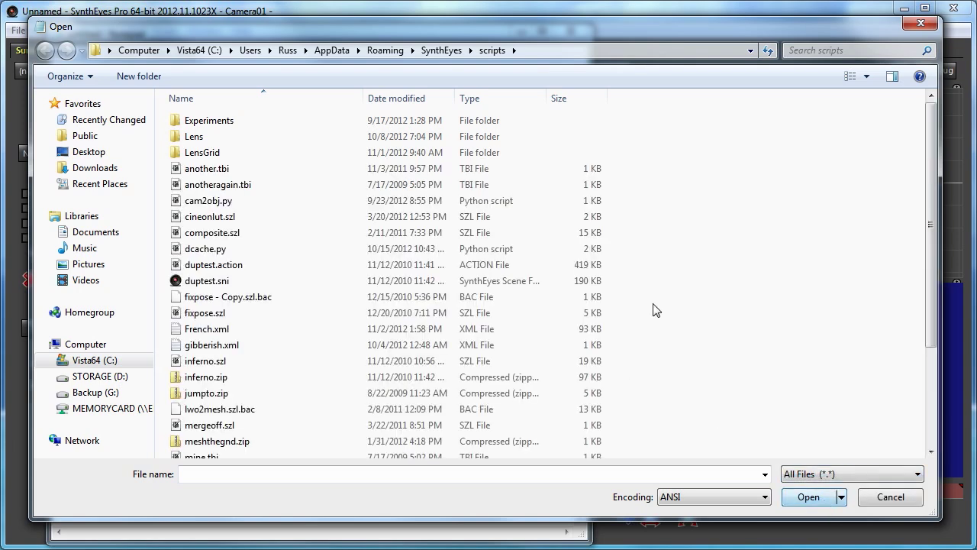
{"action": "scroll", "scroll_direction": "down", "scroll_amount": 3}
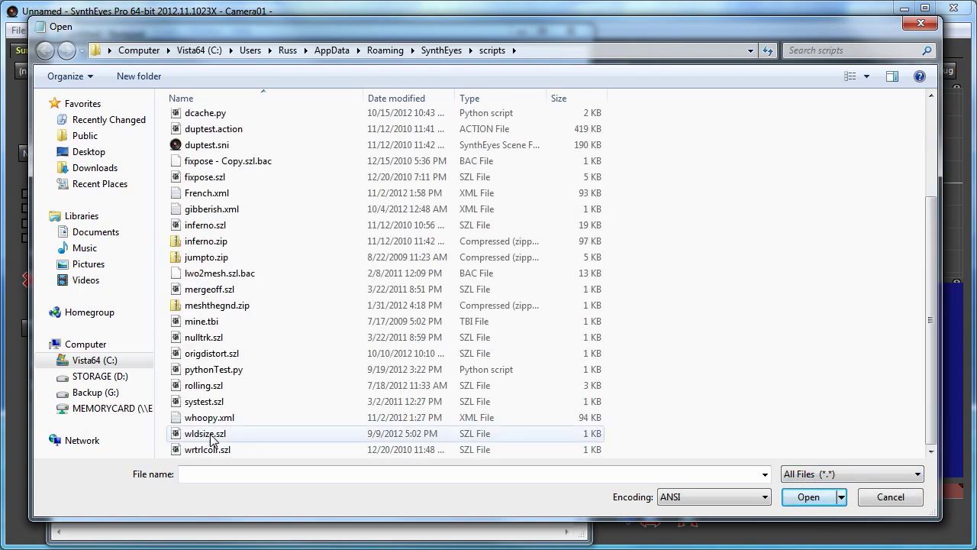
{"action": "left_click", "coordinate": [206, 192]}
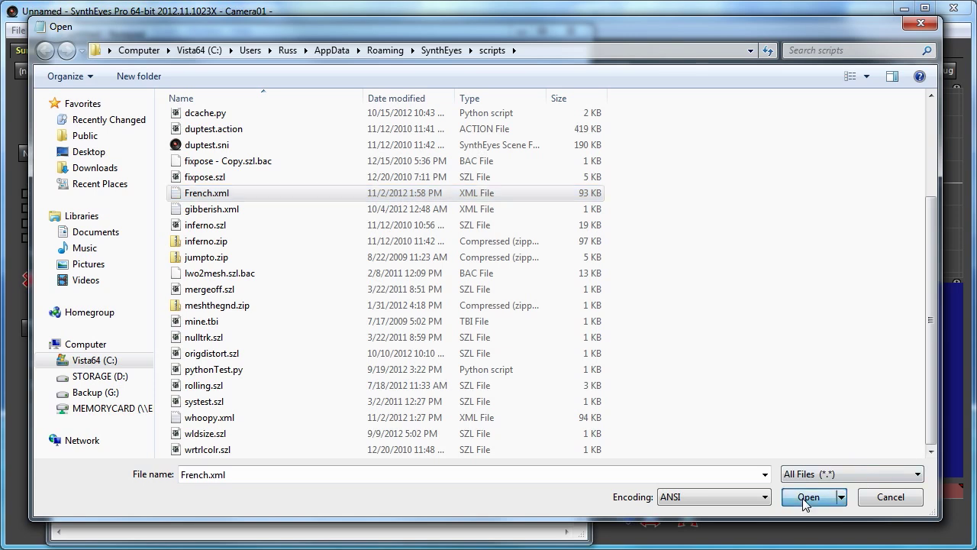
{"action": "left_click", "coordinate": [808, 498]}
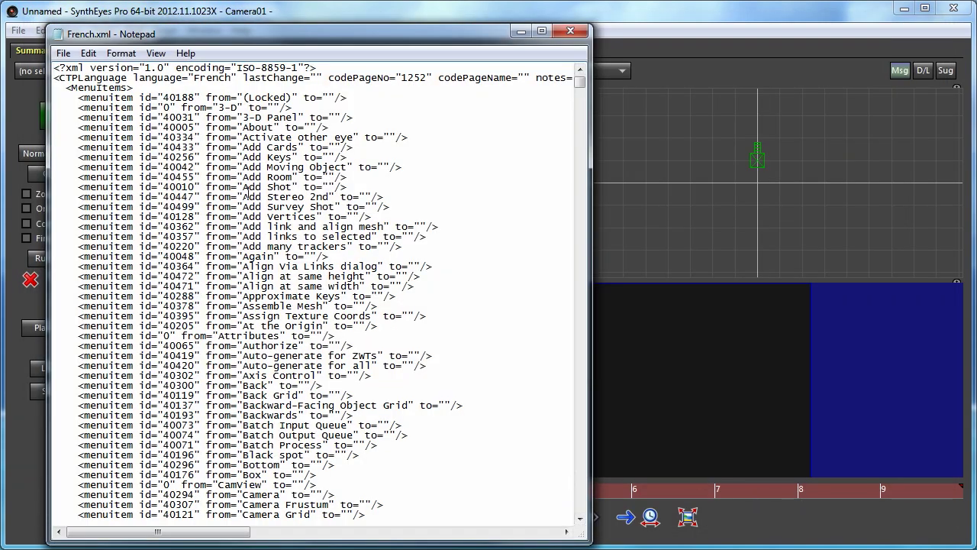
- Scroll through French.xml's menu item entries with empty translations
{"action": "scroll", "scroll_direction": "down", "scroll_amount": 3}
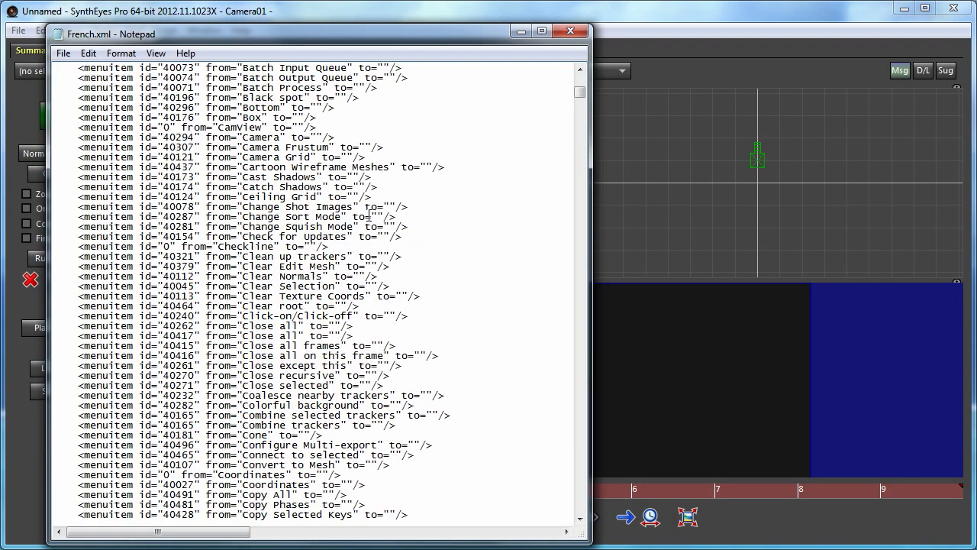
{"action": "scroll", "scroll_direction": "up", "scroll_amount": 3}
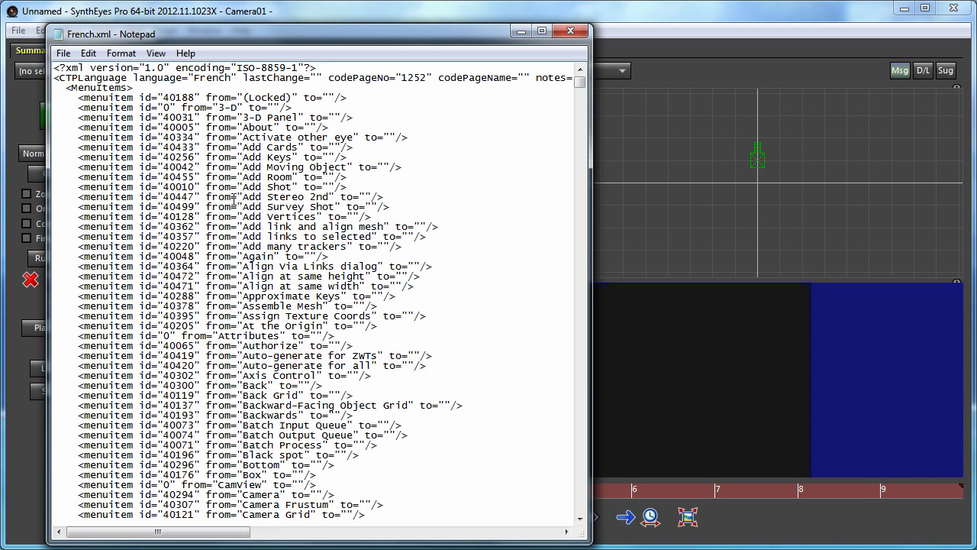
{"action": "scroll", "scroll_direction": "down", "scroll_amount": 3}
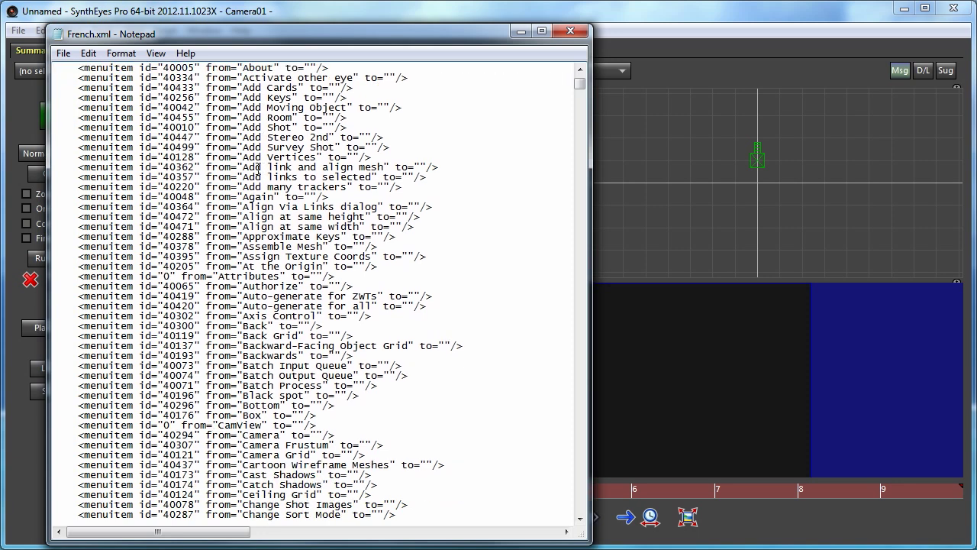
{"action": "scroll", "scroll_direction": "down", "scroll_amount": 3}
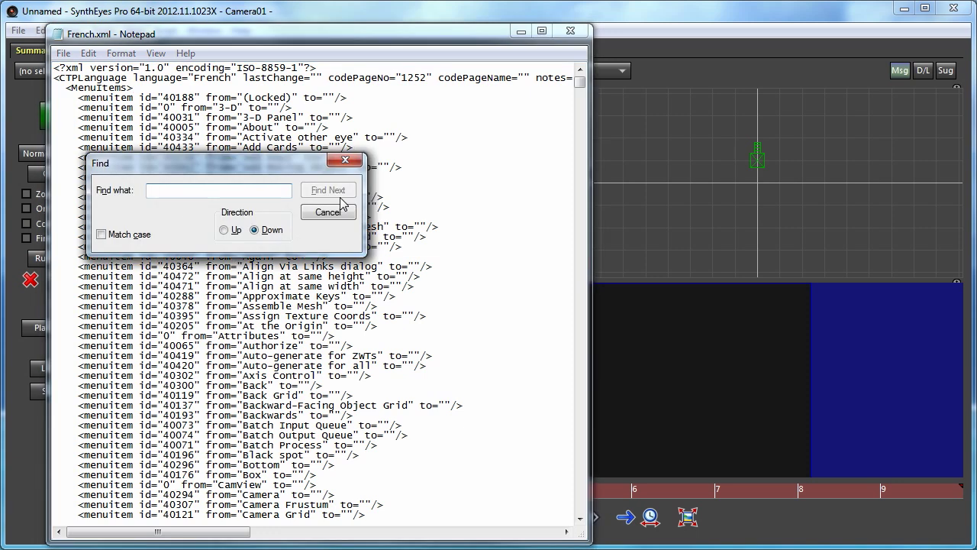
- Find the "Exit entry and enter Quitter as its translation
{"action": "type", "text": "\"Exit"}
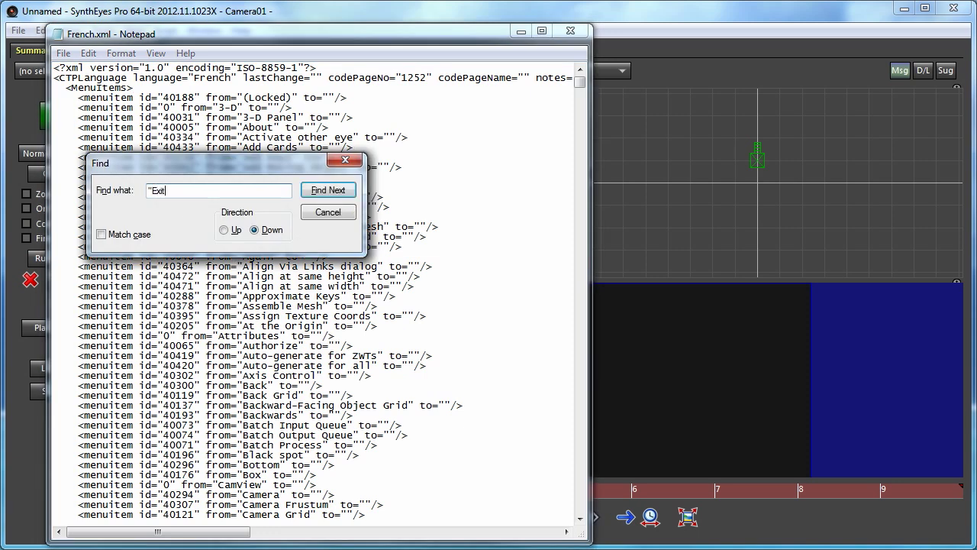
{"action": "left_click", "coordinate": [327, 189]}
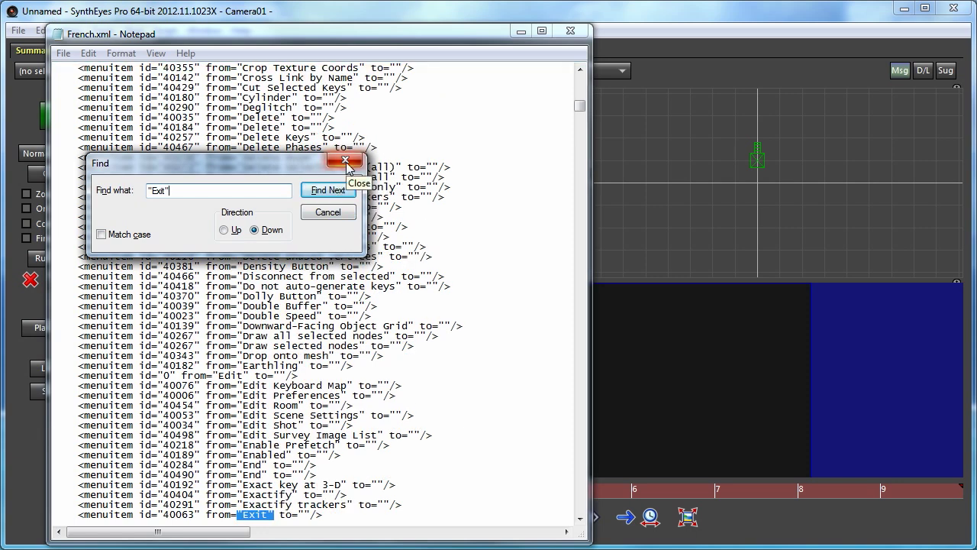
{"action": "left_click", "coordinate": [344, 160]}
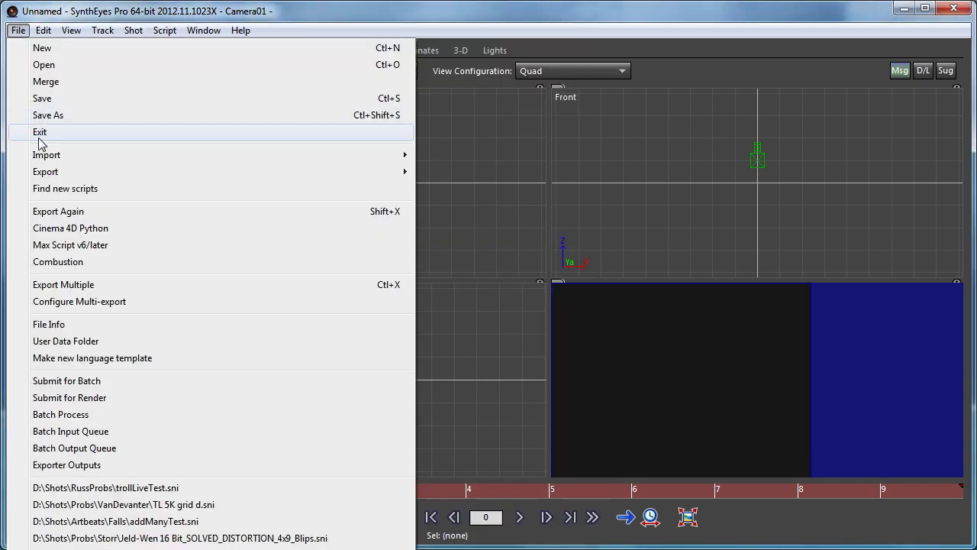
{"action": "mouse_move", "coordinate": [40, 141]}
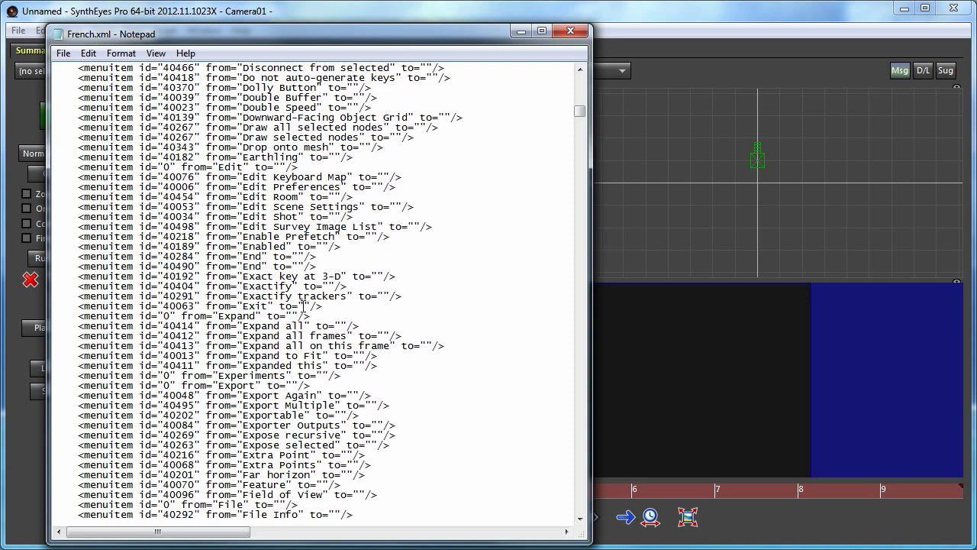
{"action": "type", "text": "Quitter"}
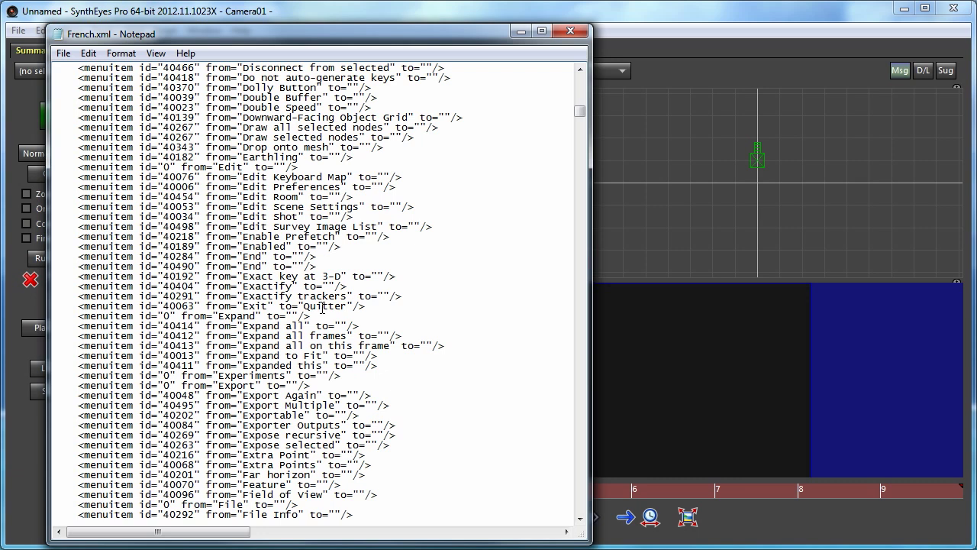
{"action": "mouse_move", "coordinate": [321, 308]}
{"action": "type", "text": "\"File\""}
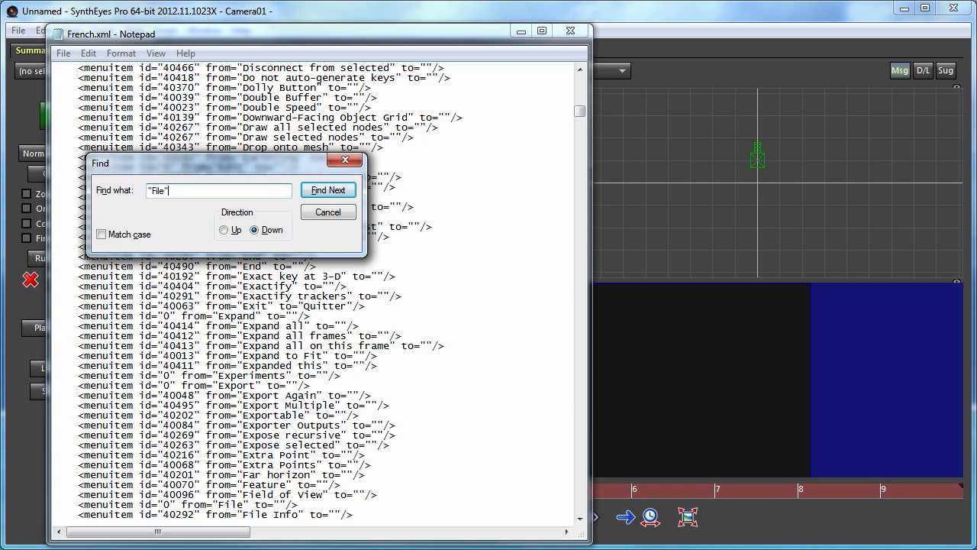
- Translate the File menu entry as Fichier
{"action": "left_click", "coordinate": [328, 189]}
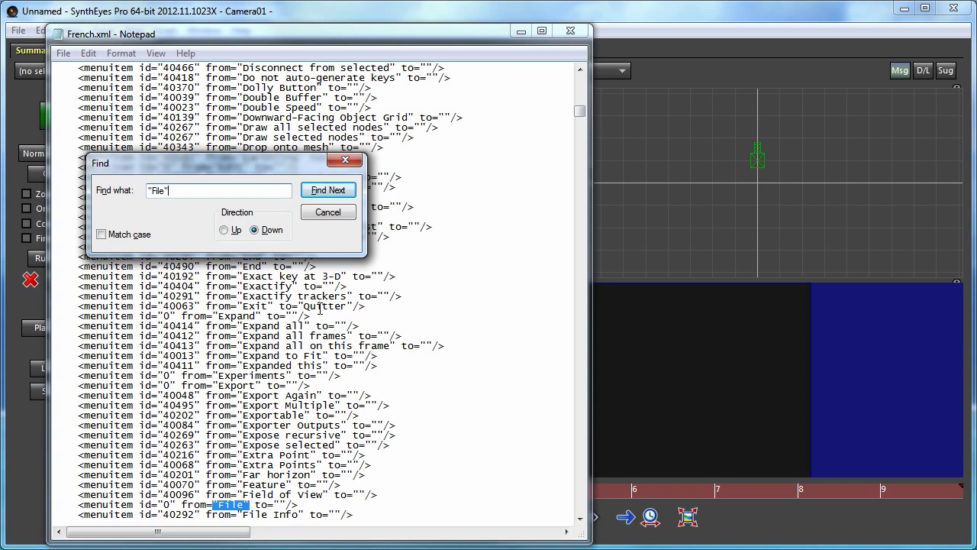
{"action": "left_click", "coordinate": [328, 211]}
{"action": "type", "text": "F"}
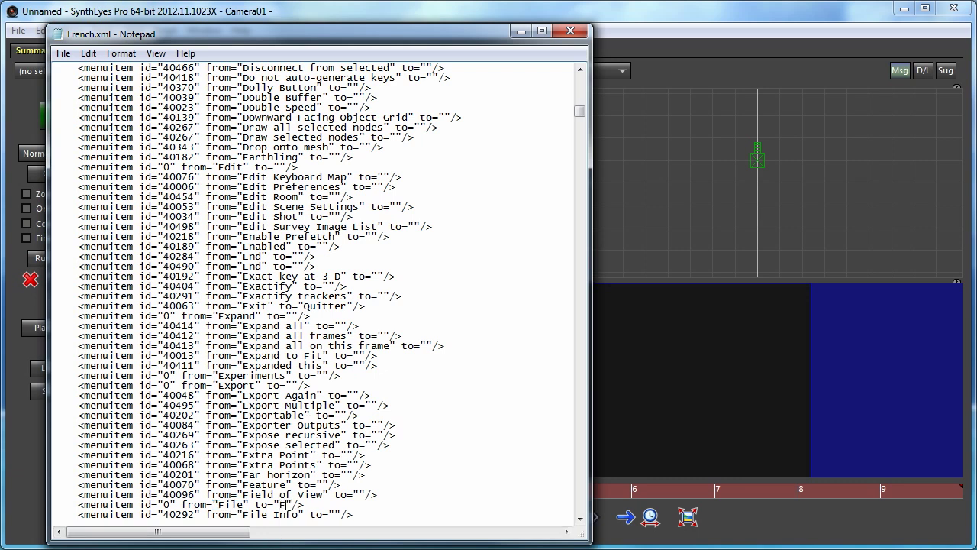
{"action": "type", "text": "ichier"}
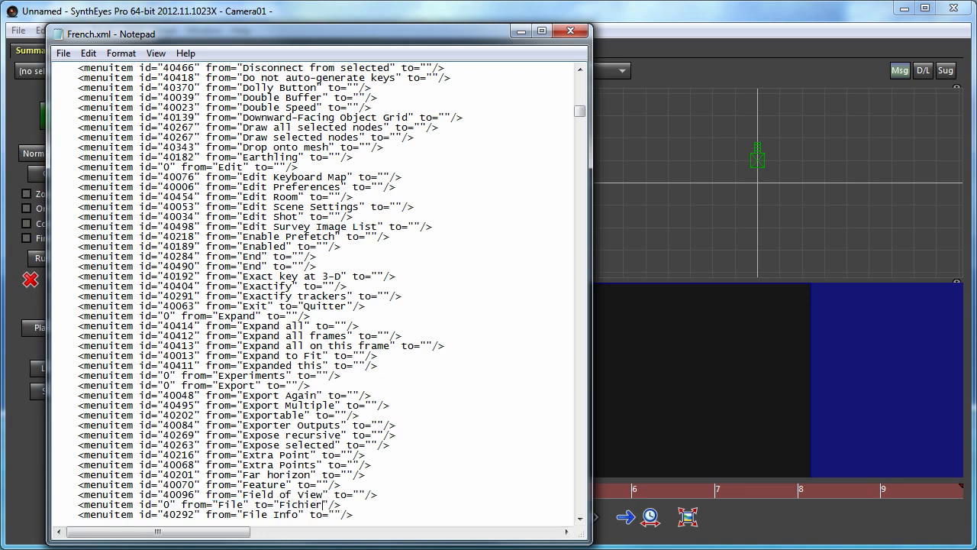
- Translate the New and Open entries as Nouveau and Ouvrir
{"action": "key", "text": "Ctrl+f"}
{"action": "type", "text": "\"New\""}
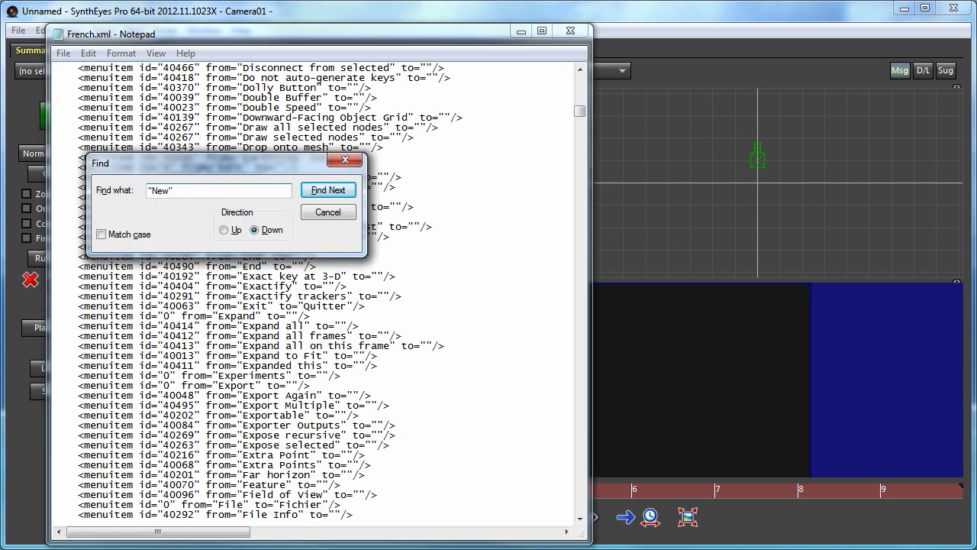
{"action": "left_click", "coordinate": [329, 190]}
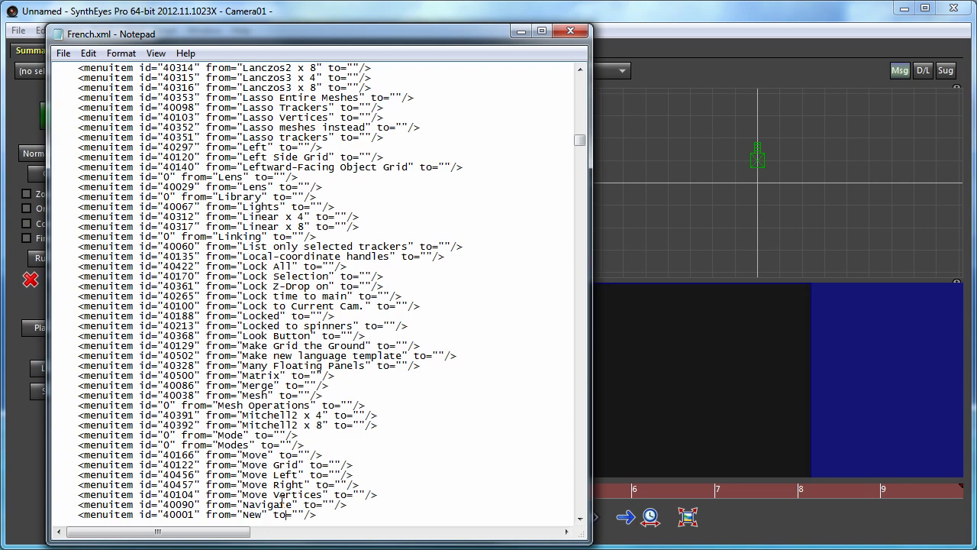
{"action": "type", "text": "Nouve"}
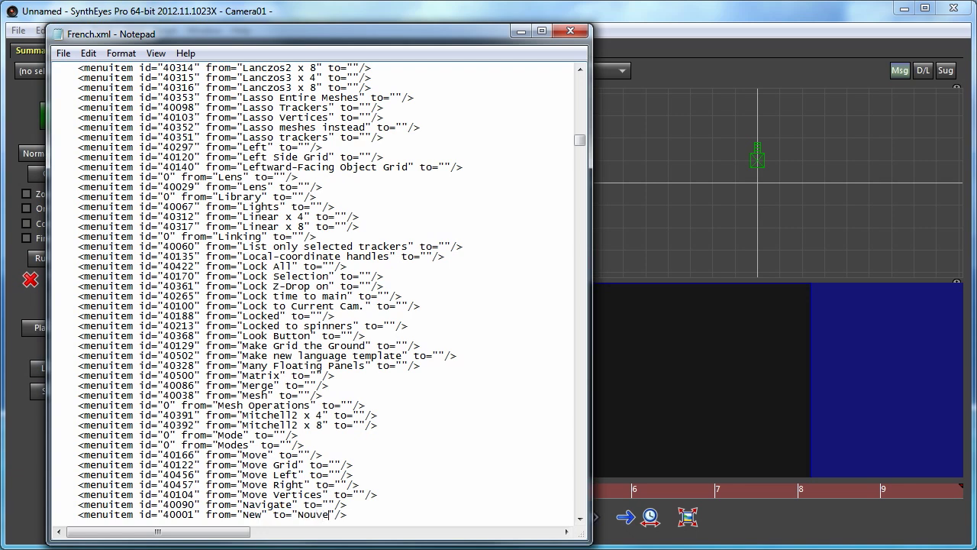
{"action": "type", "text": "au"}
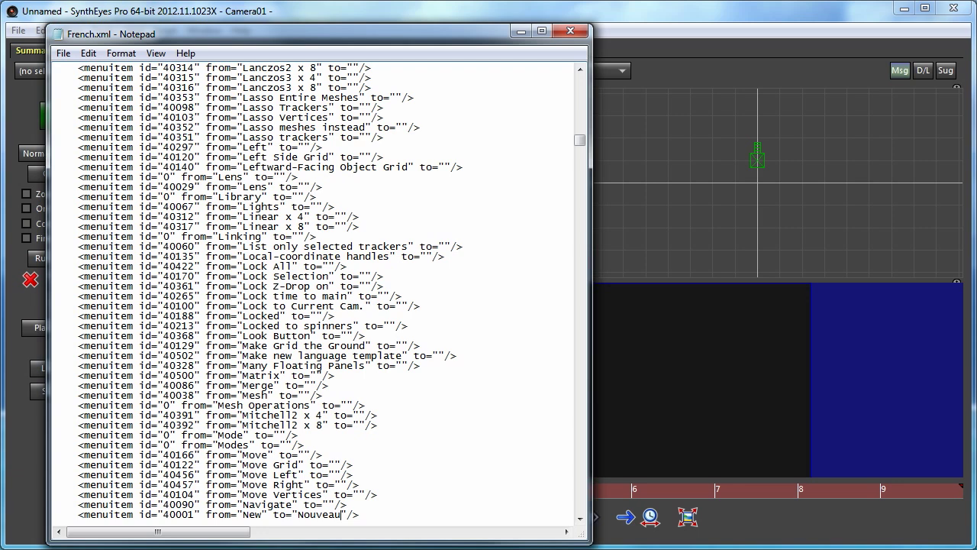
{"action": "type", "text": "P"}
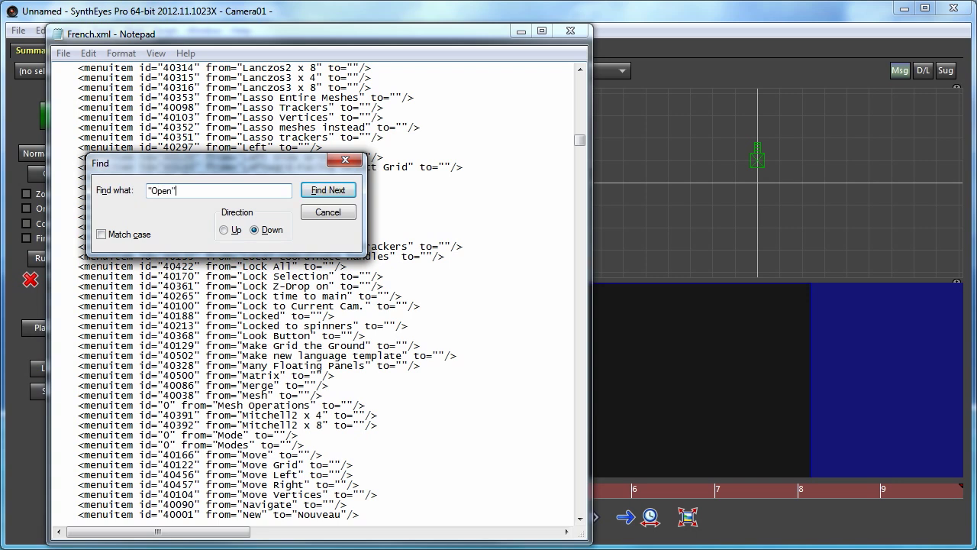
{"action": "left_click", "coordinate": [329, 190]}
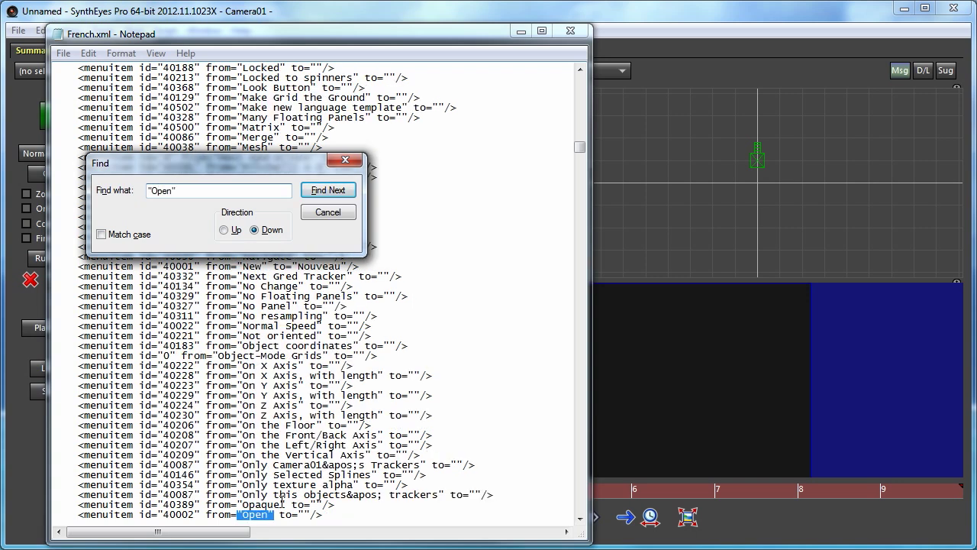
{"action": "left_click", "coordinate": [328, 212]}
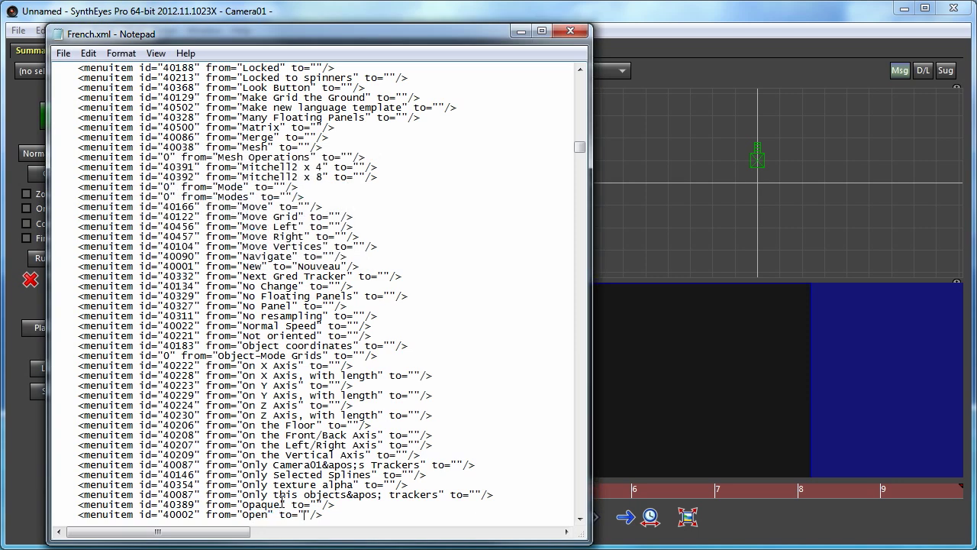
{"action": "type", "text": "ouvrir"}
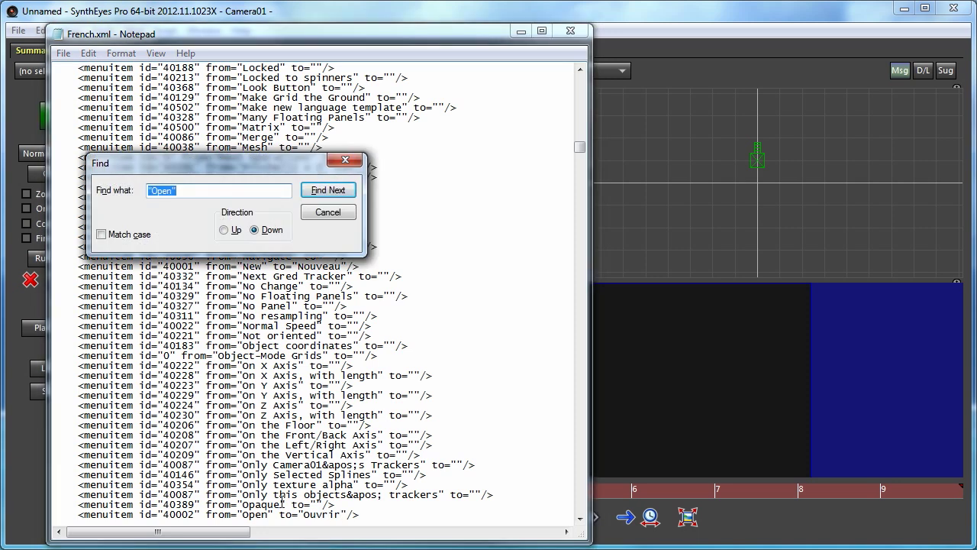
- Translate Save as Enregistrer and Save As as Enregistrer comme
{"action": "type", "text": "\"Save\""}
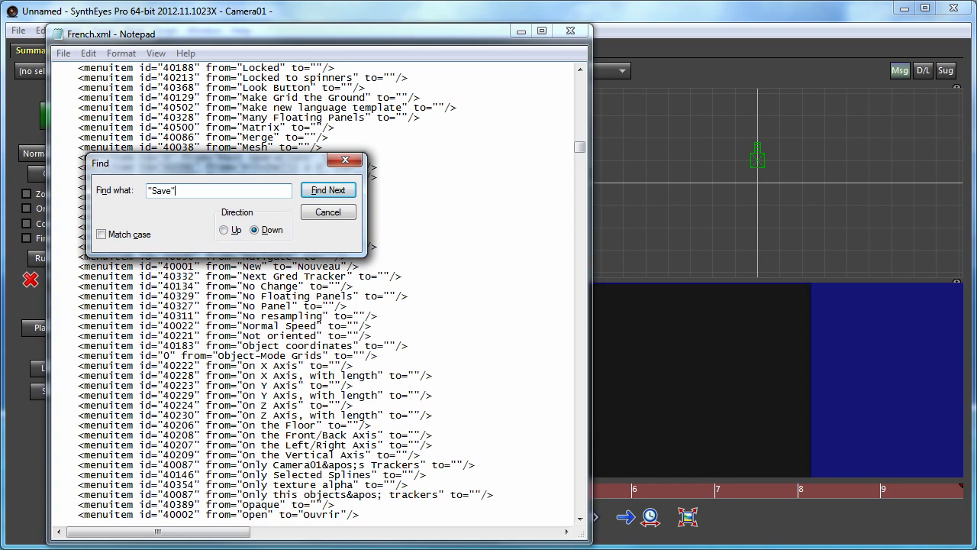
{"action": "left_click", "coordinate": [328, 190]}
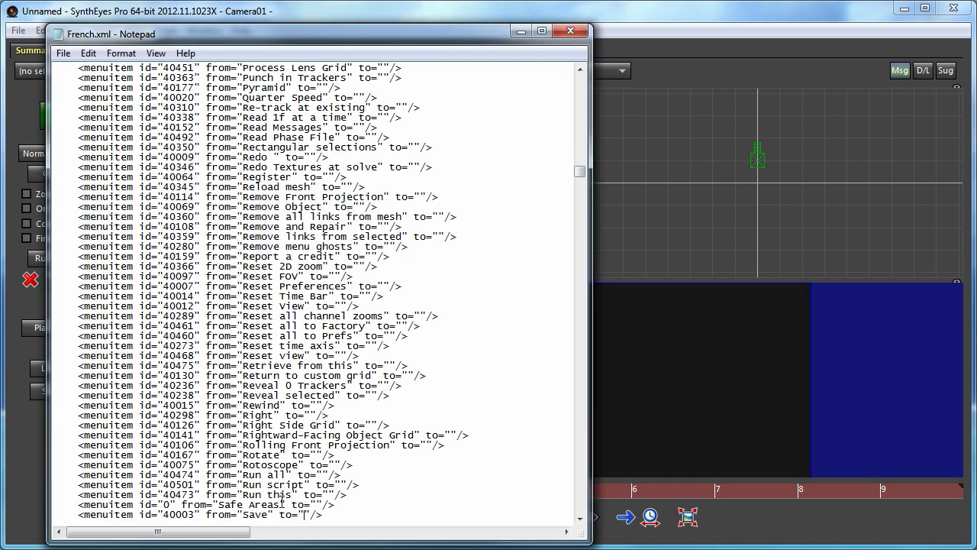
{"action": "type", "text": "EN"}
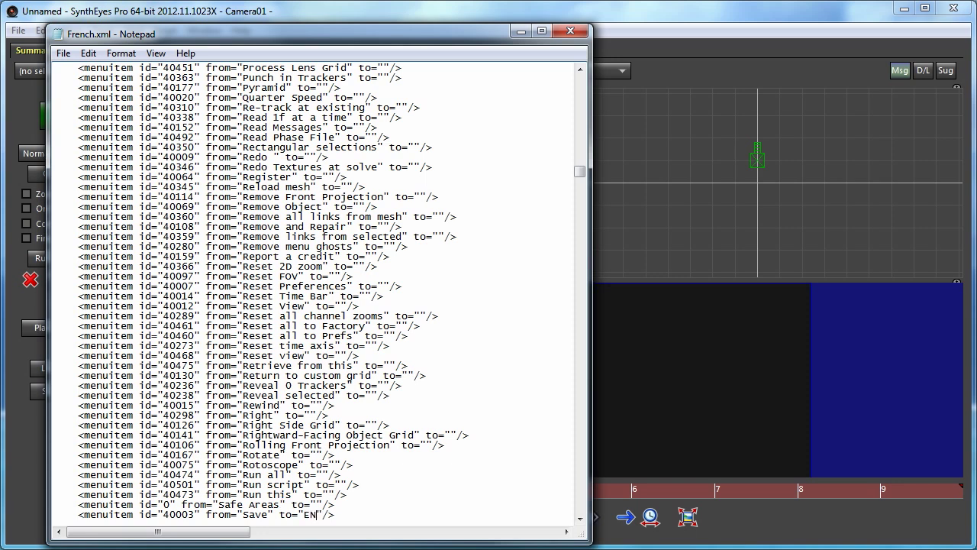
{"action": "key", "text": "Backspace"}
{"action": "type", "text": "nregistrer"}
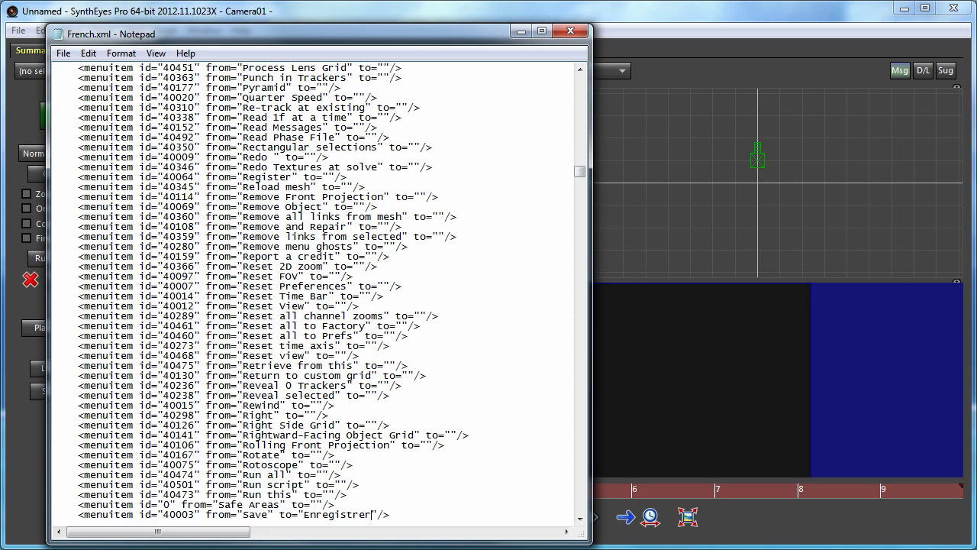
{"action": "scroll", "scroll_direction": "down", "scroll_amount": 3}
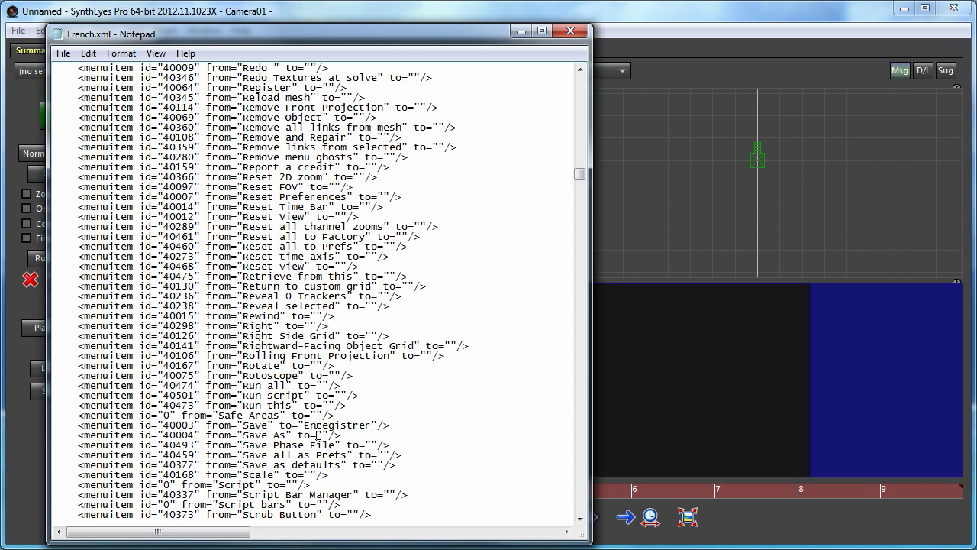
{"action": "type", "text": "En"}
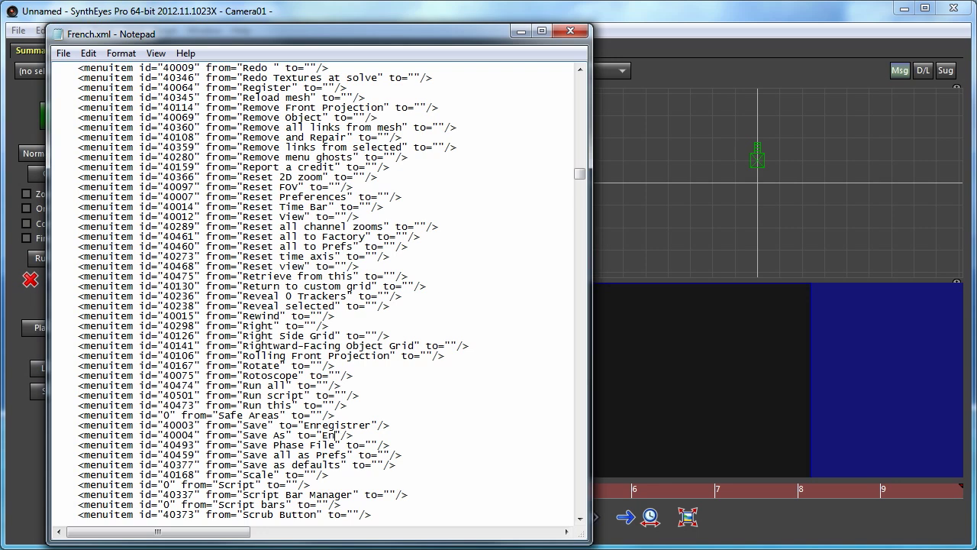
{"action": "type", "text": "registre"}
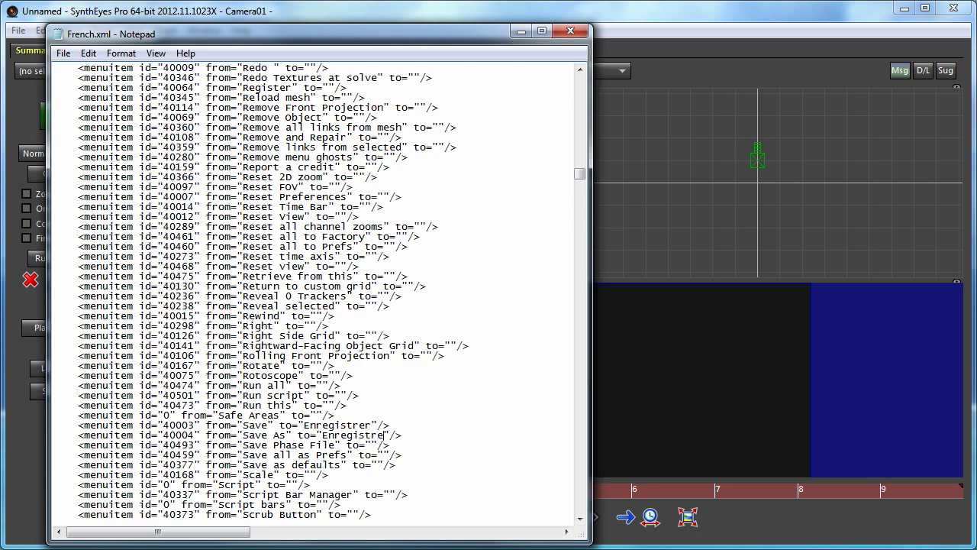
{"action": "type", "text": "com"}
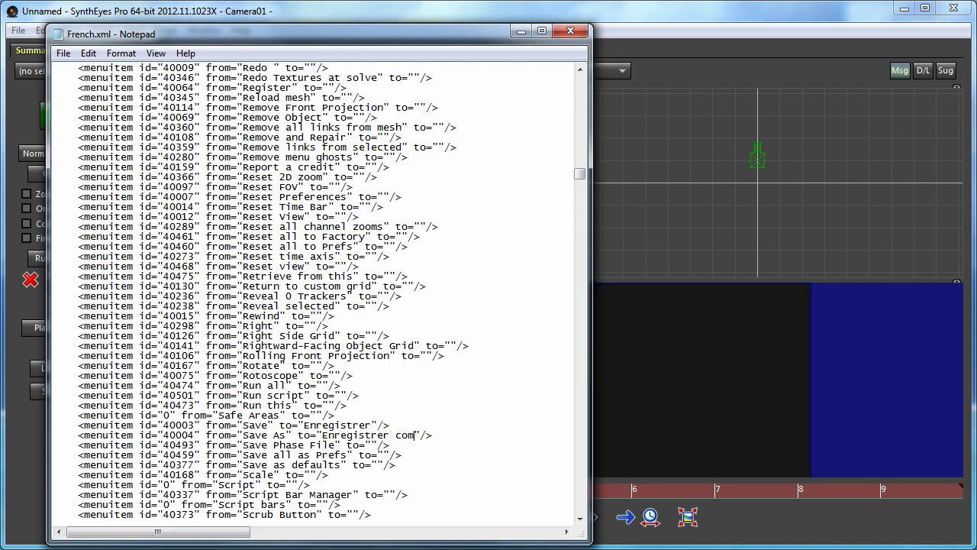
{"action": "type", "text": "me"}
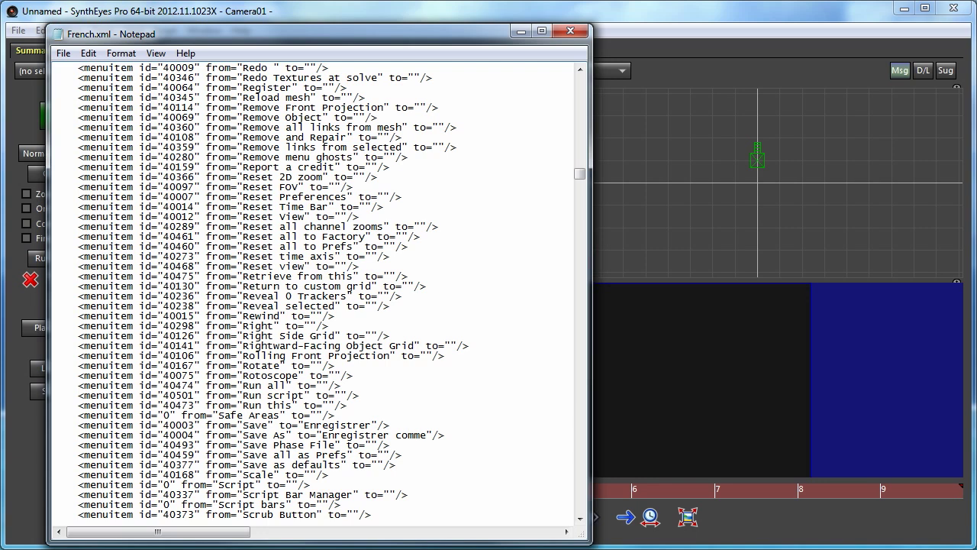
{"action": "key", "text": "Ctrl+f"}
{"action": "type", "text": "\"Green"}
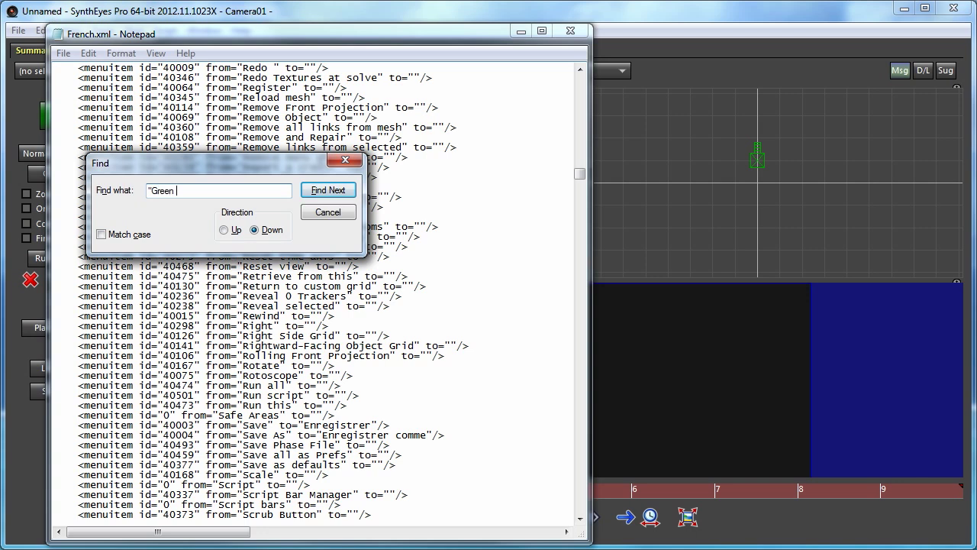
- Translate Green Screen as 'Ecran vert' and begin On Tripod with 'Tr'
{"action": "type", "text": "SS"}
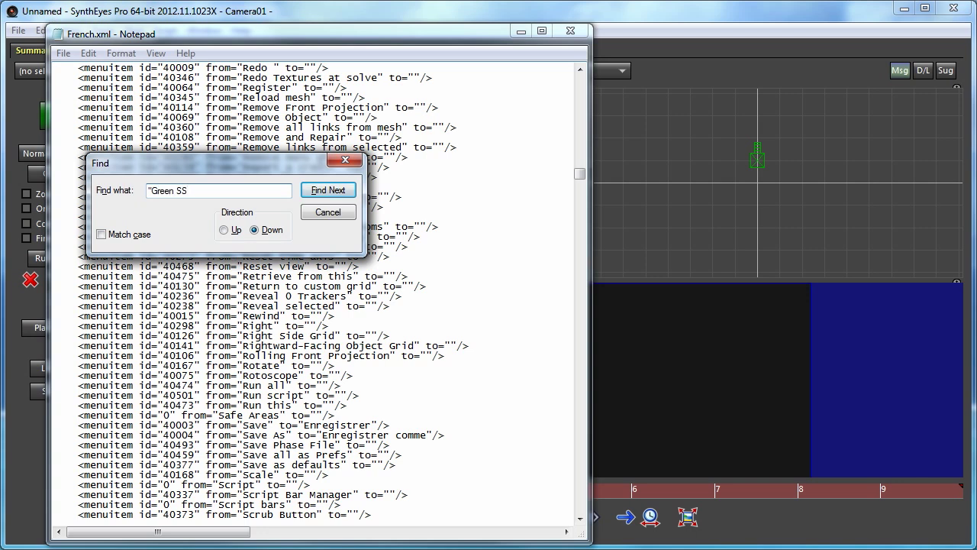
{"action": "left_click", "coordinate": [327, 189]}
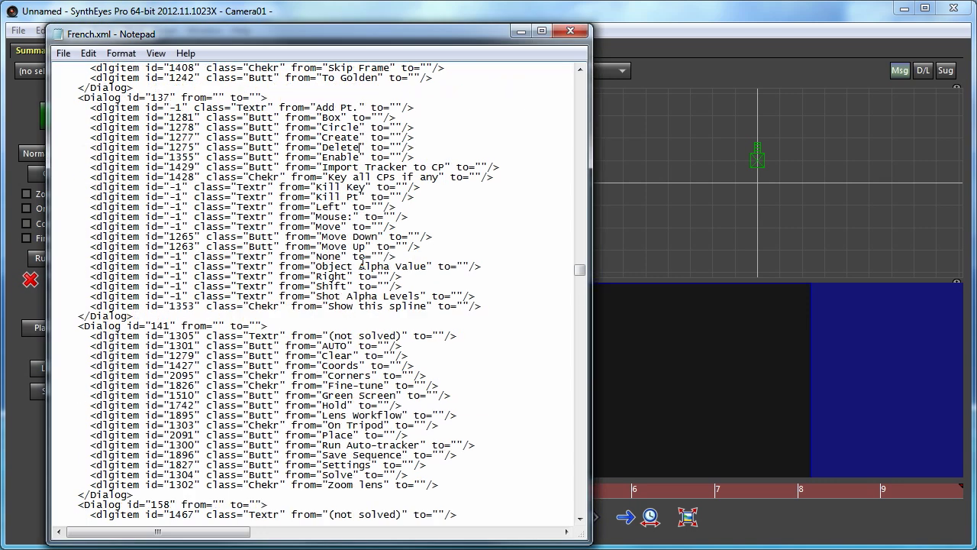
{"action": "scroll", "scroll_direction": "down", "scroll_amount": 3}
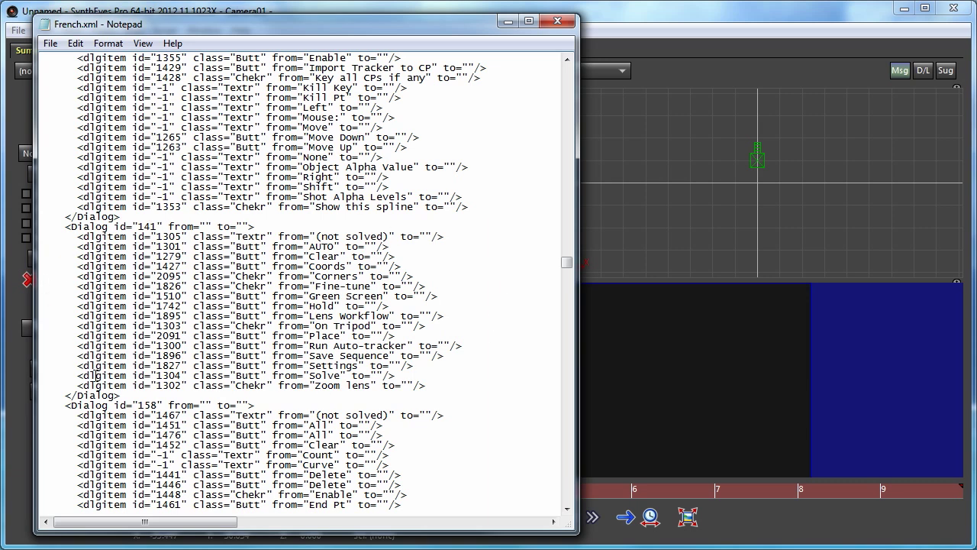
{"action": "mouse_move", "coordinate": [320, 345]}
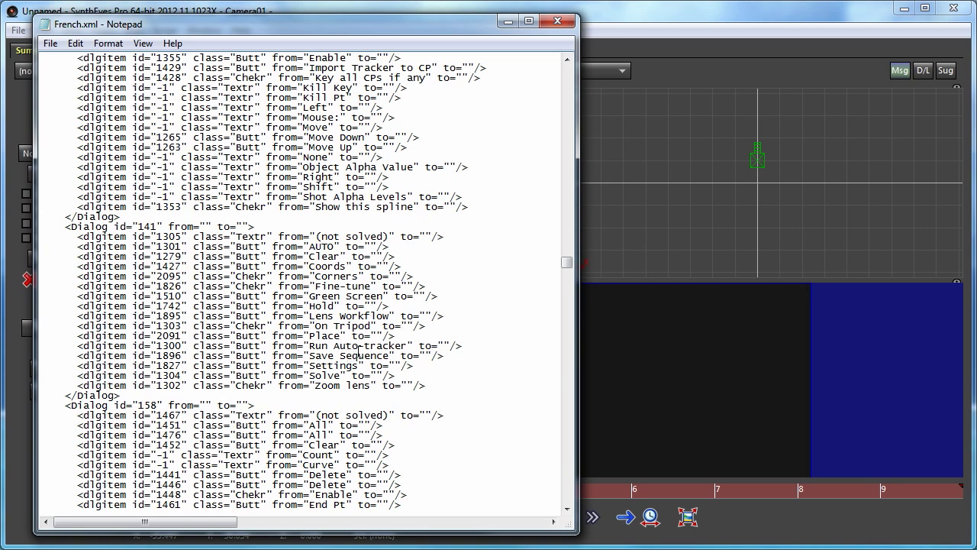
{"action": "mouse_move", "coordinate": [422, 295]}
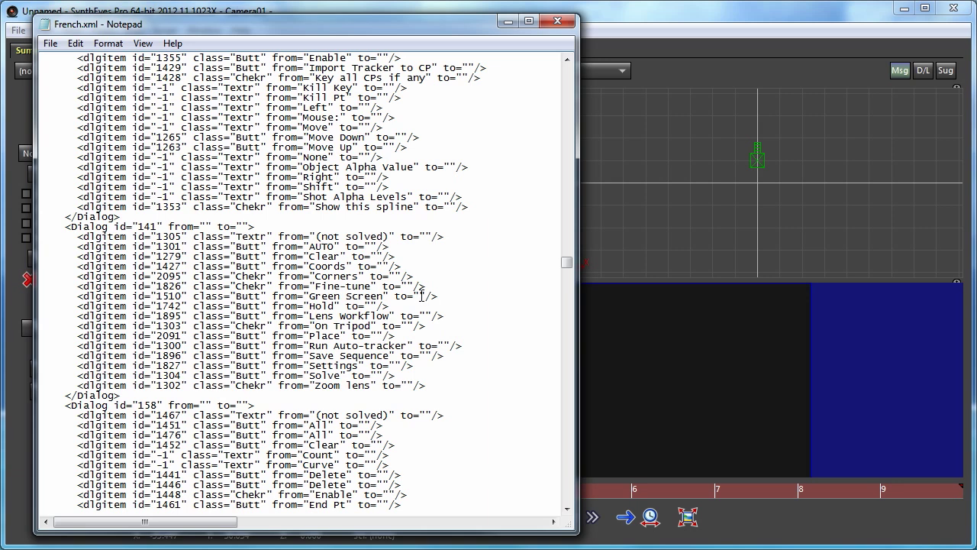
{"action": "type", "text": "Ecran vert"}
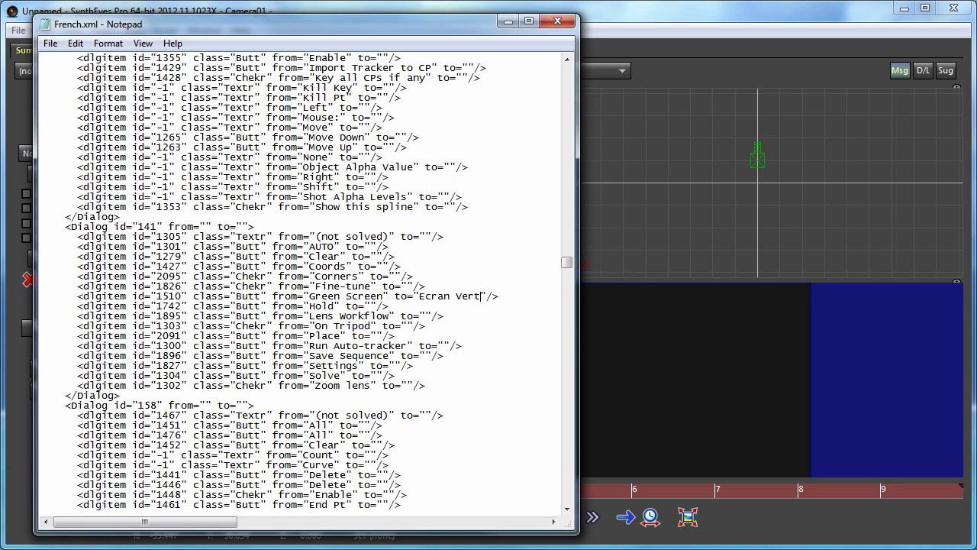
{"action": "mouse_move", "coordinate": [357, 345]}
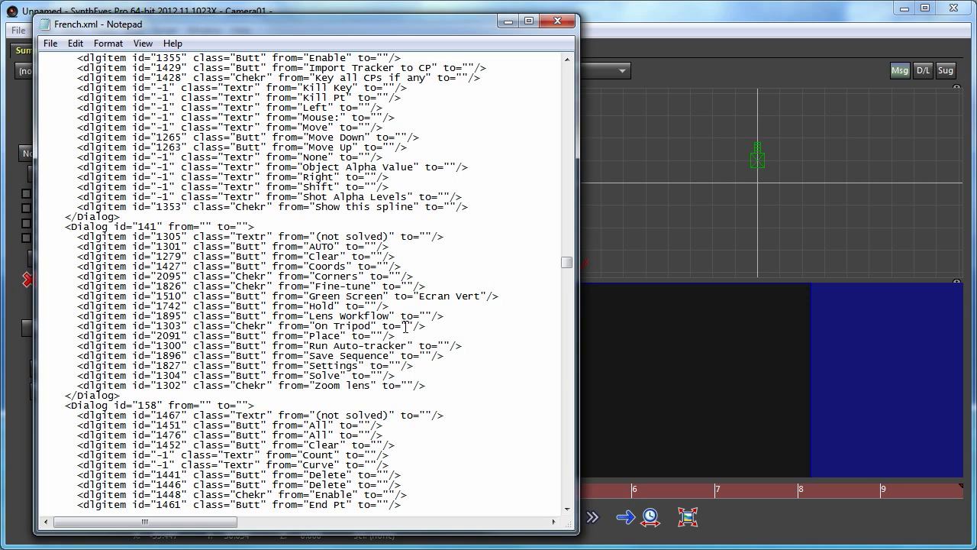
{"action": "type", "text": "Tr"}
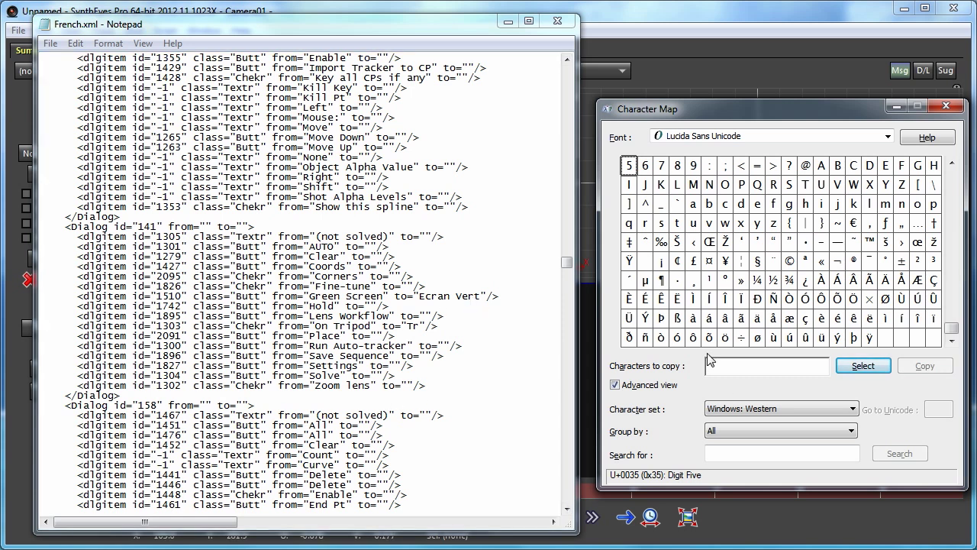
{"action": "mouse_move", "coordinate": [586, 341]}
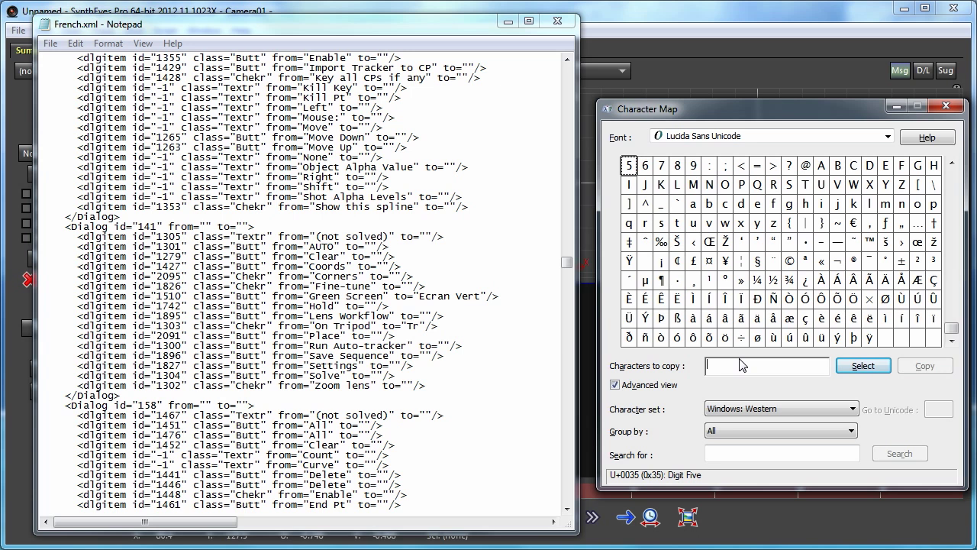
- Launch charmap, clear its copy box, and copy é into the On Tripod translation
{"action": "type", "text": "charmap.exe"}
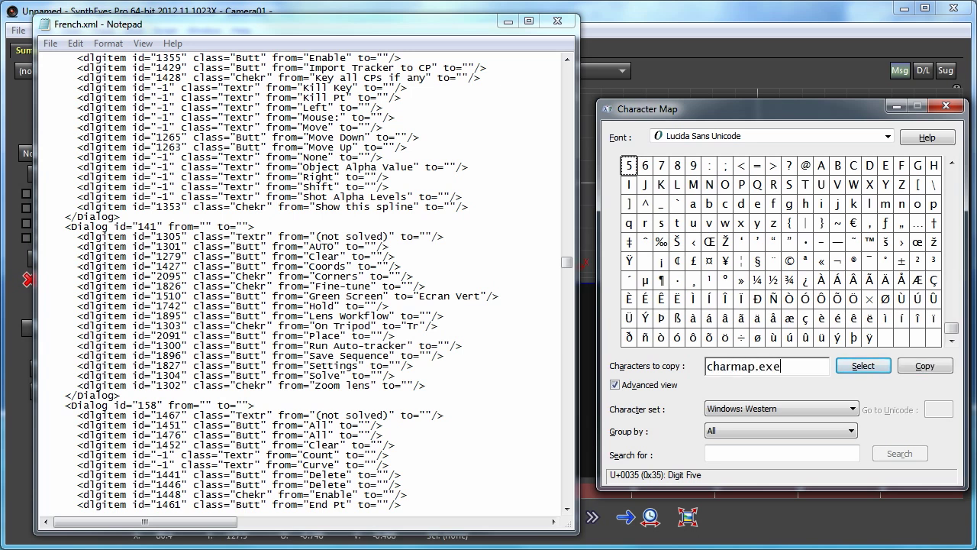
{"action": "triple_click", "coordinate": [767, 366]}
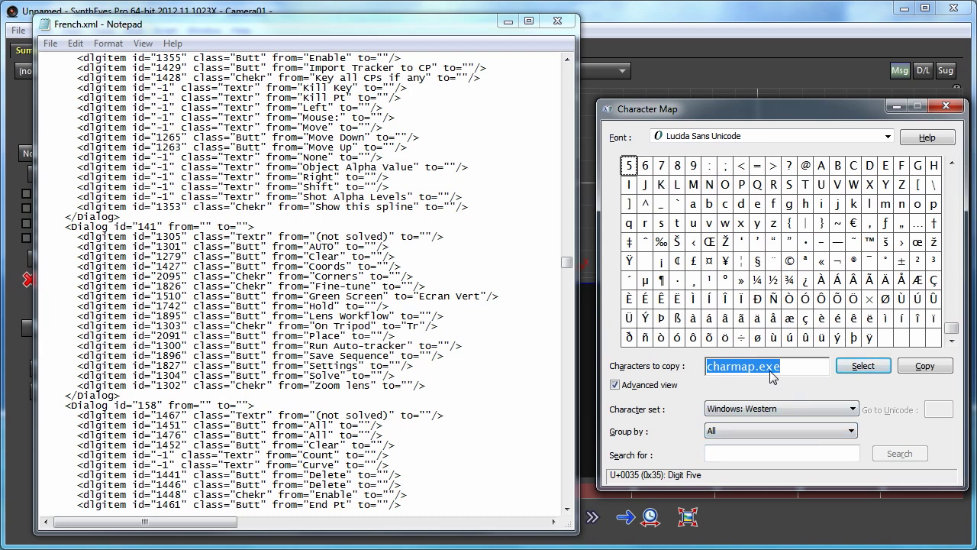
{"action": "mouse_move", "coordinate": [799, 392]}
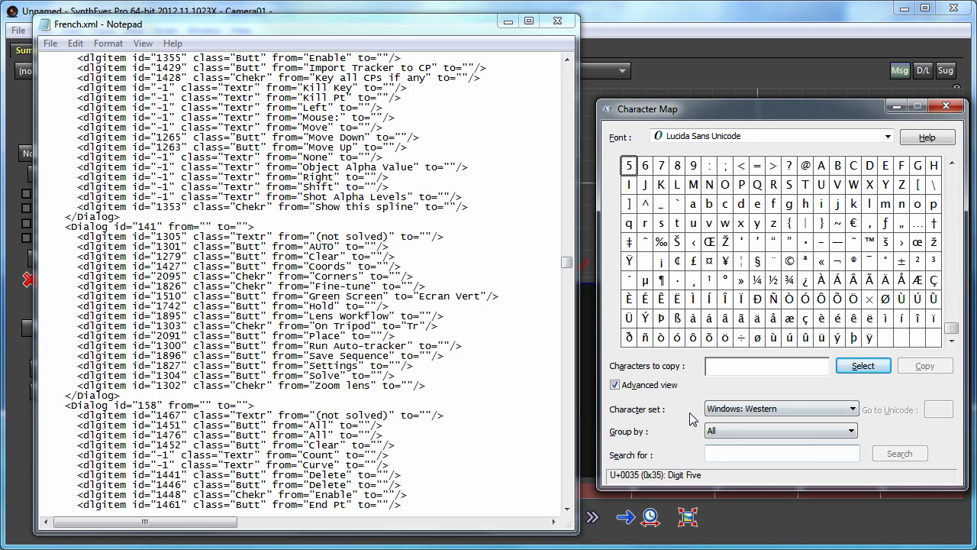
{"action": "left_click", "coordinate": [781, 408]}
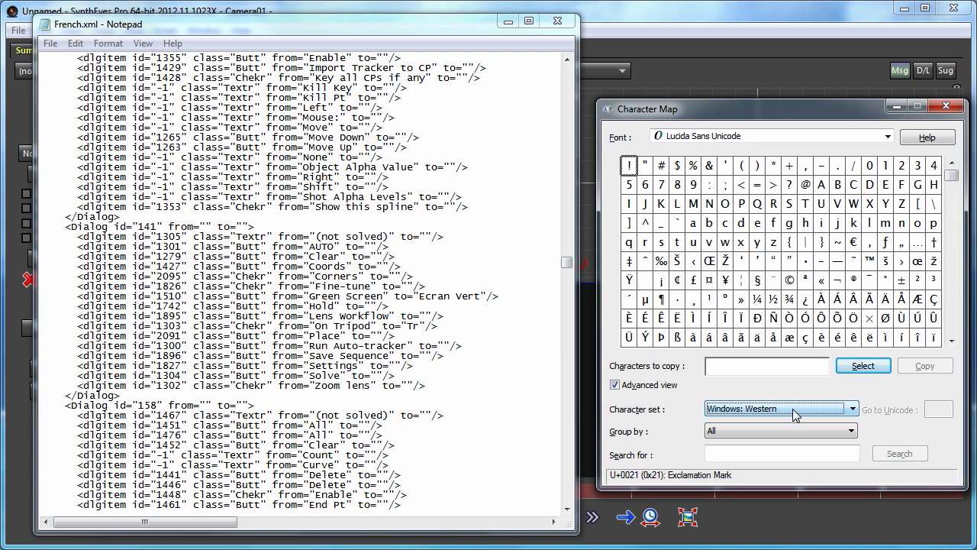
{"action": "mouse_move", "coordinate": [797, 418]}
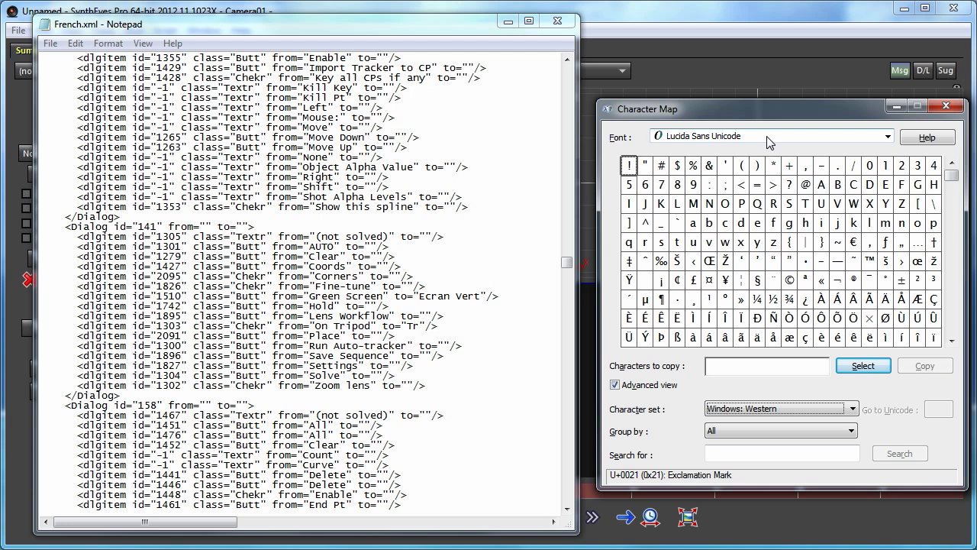
{"action": "left_click", "coordinate": [886, 137]}
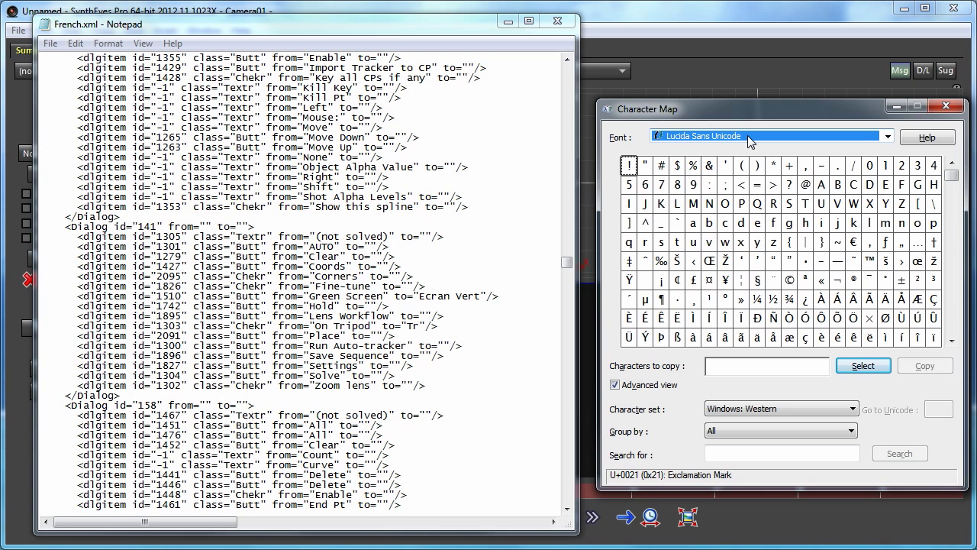
{"action": "mouse_move", "coordinate": [727, 145]}
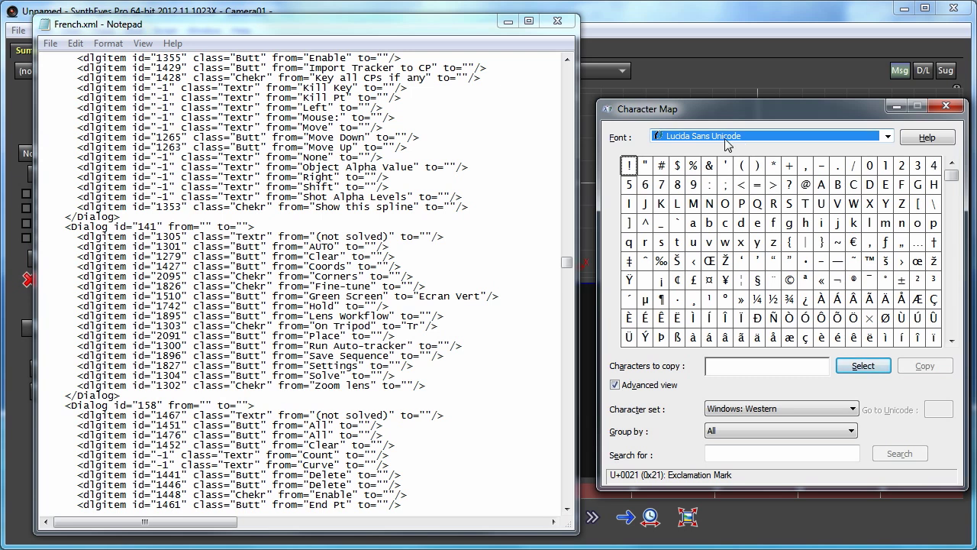
{"action": "mouse_move", "coordinate": [772, 238]}
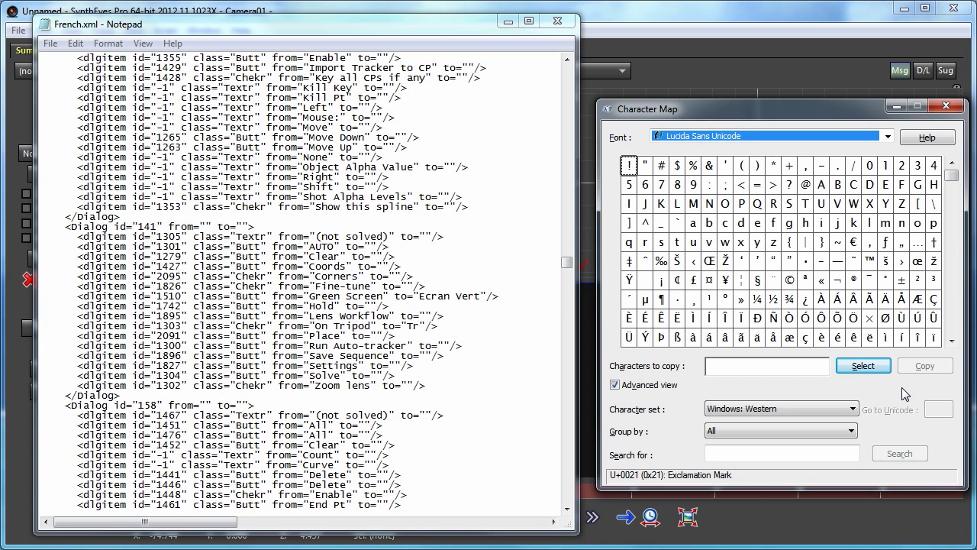
{"action": "mouse_move", "coordinate": [887, 394]}
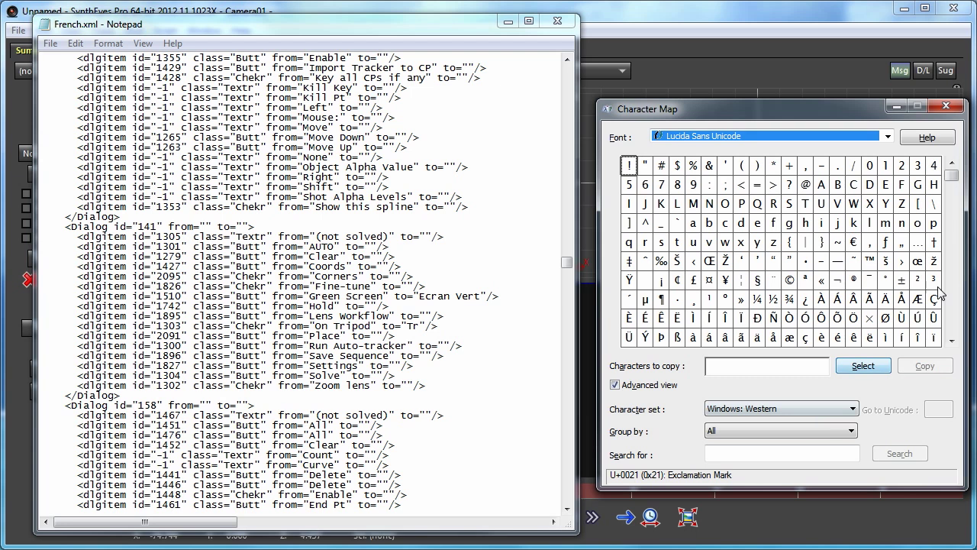
{"action": "left_click", "coordinate": [952, 206]}
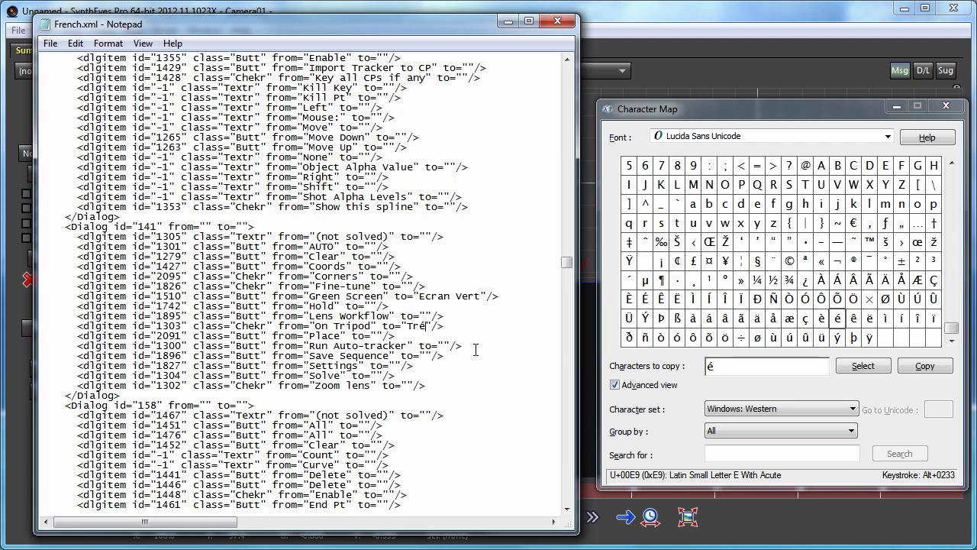
- Complete the translations Trépied for On Tripod and Résoudre for Solve
{"action": "type", "text": "pied"}
{"action": "left_click", "coordinate": [256, 375]}
{"action": "type", "text": "Résoud"}
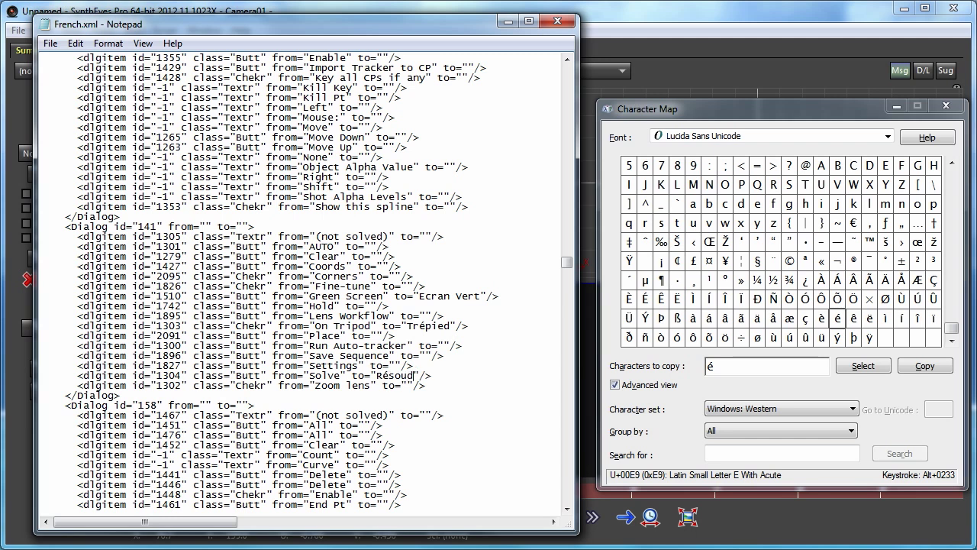
{"action": "type", "text": "re"}
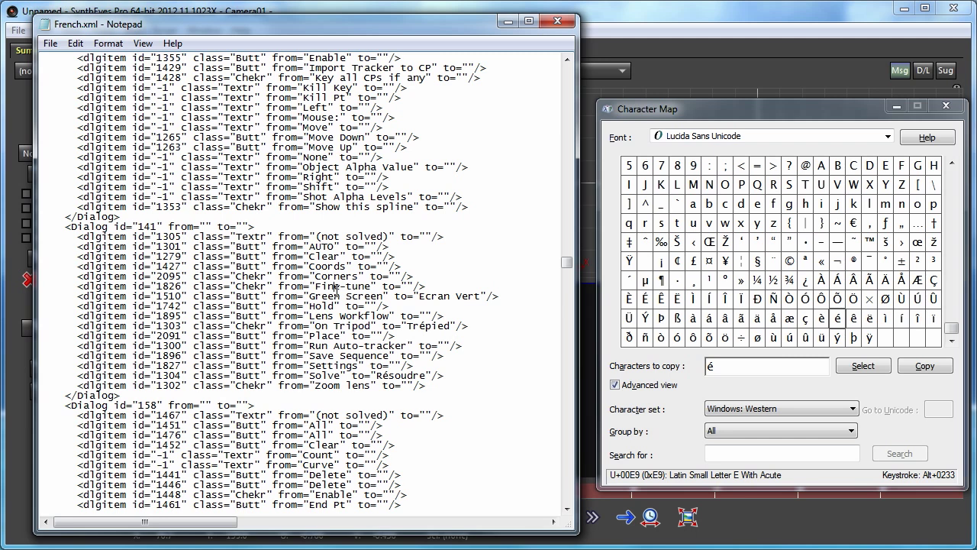
{"action": "mouse_move", "coordinate": [13, 107]}
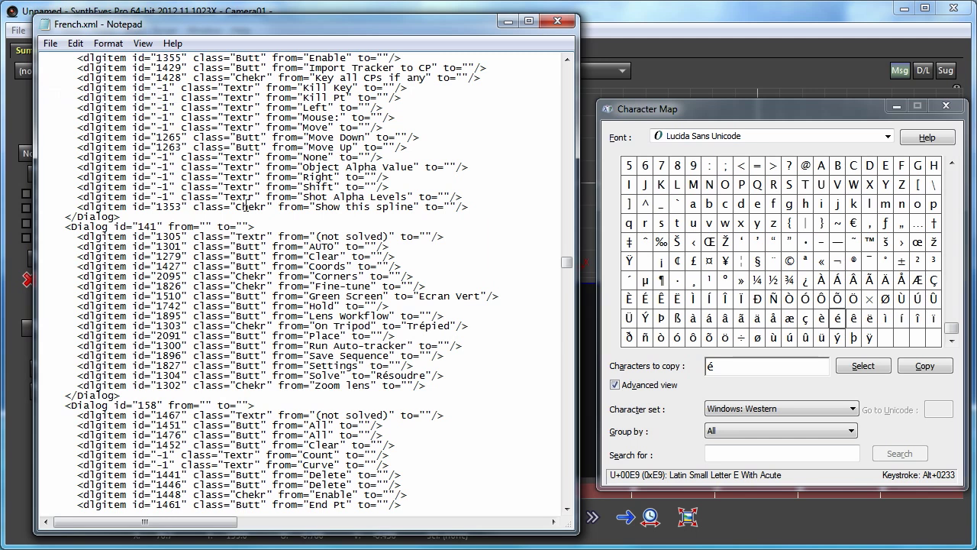
{"action": "mouse_move", "coordinate": [346, 161]}
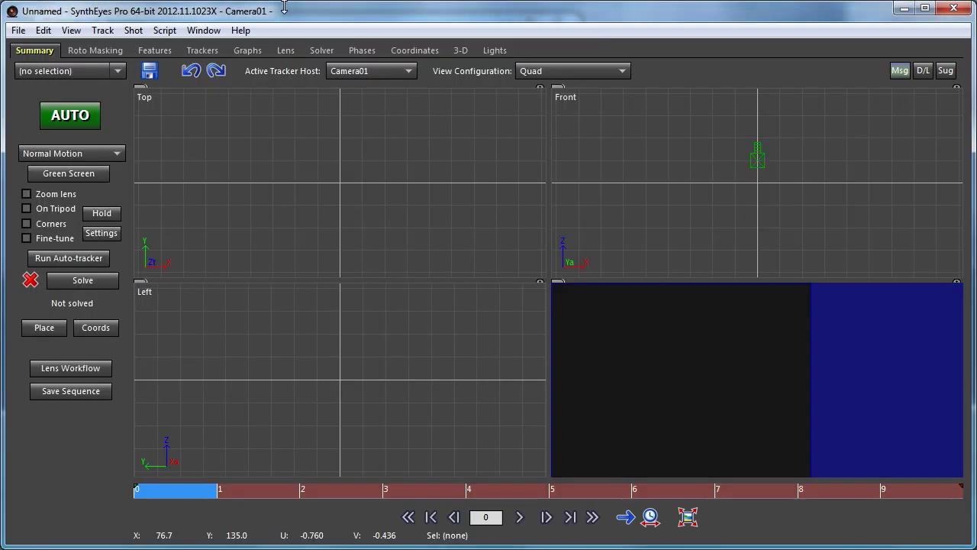
- Set the UI Language preference to French and confirm
{"action": "left_click", "coordinate": [43, 30]}
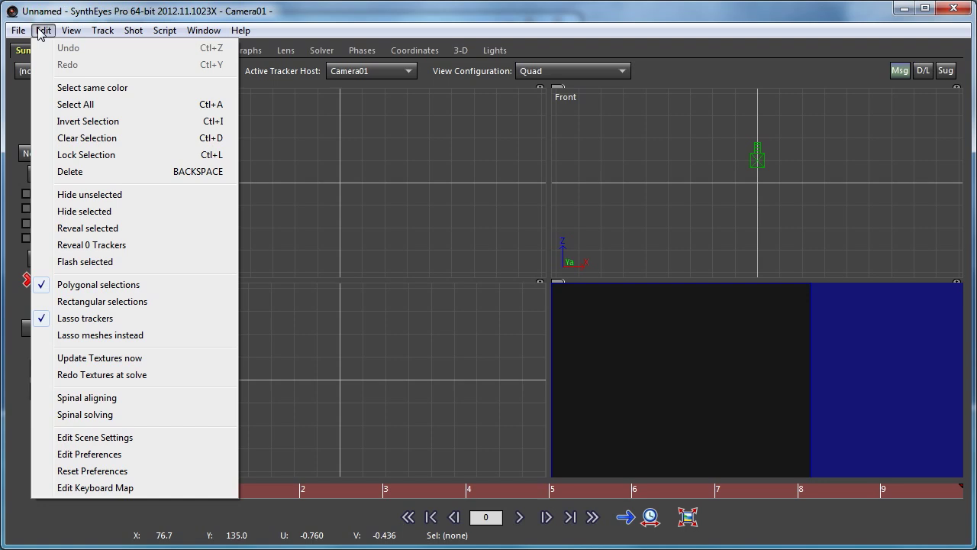
{"action": "mouse_move", "coordinate": [92, 470]}
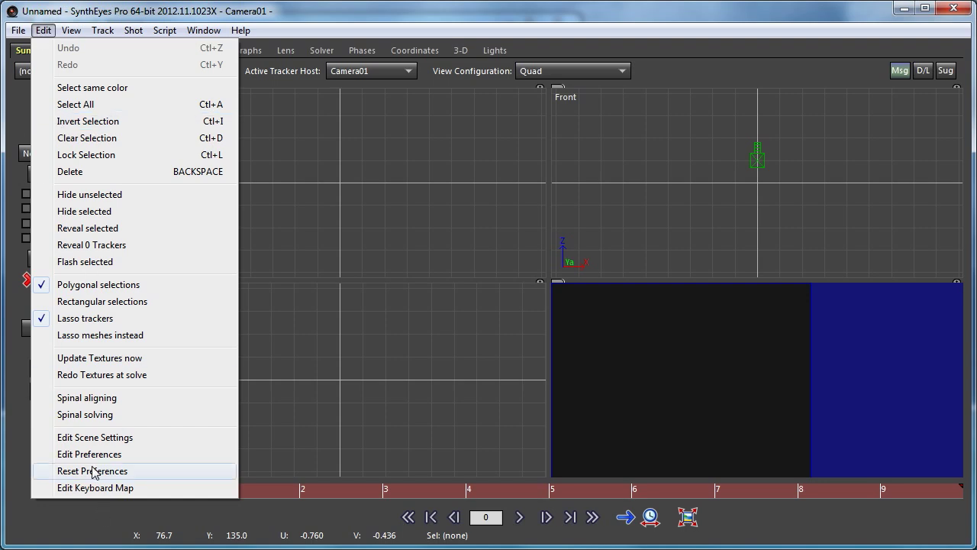
{"action": "left_click", "coordinate": [89, 454]}
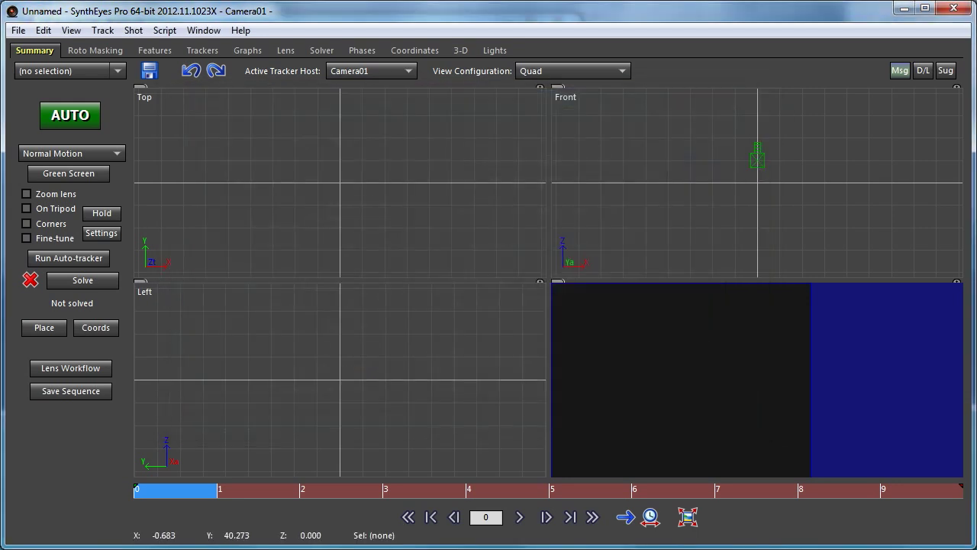
{"action": "left_click", "coordinate": [18, 30]}
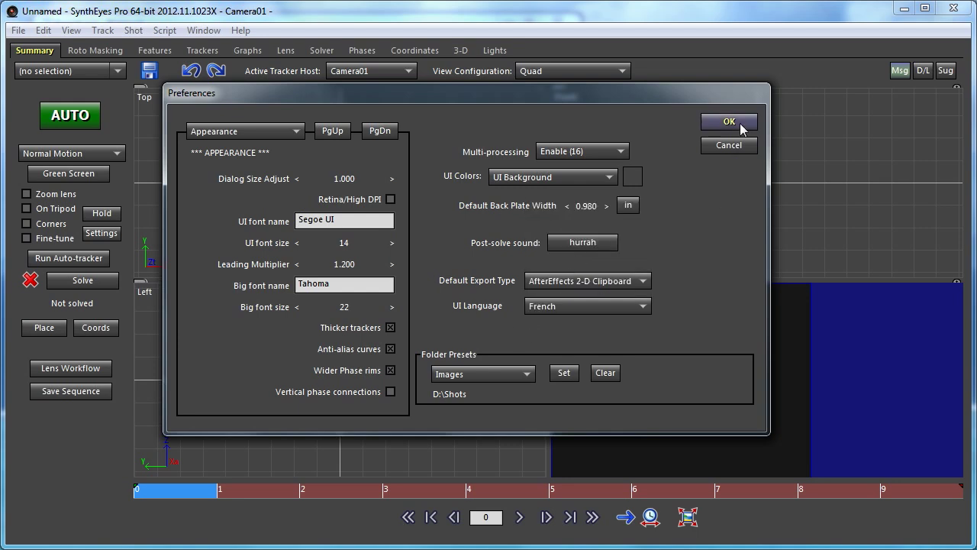
{"action": "left_click", "coordinate": [728, 122]}
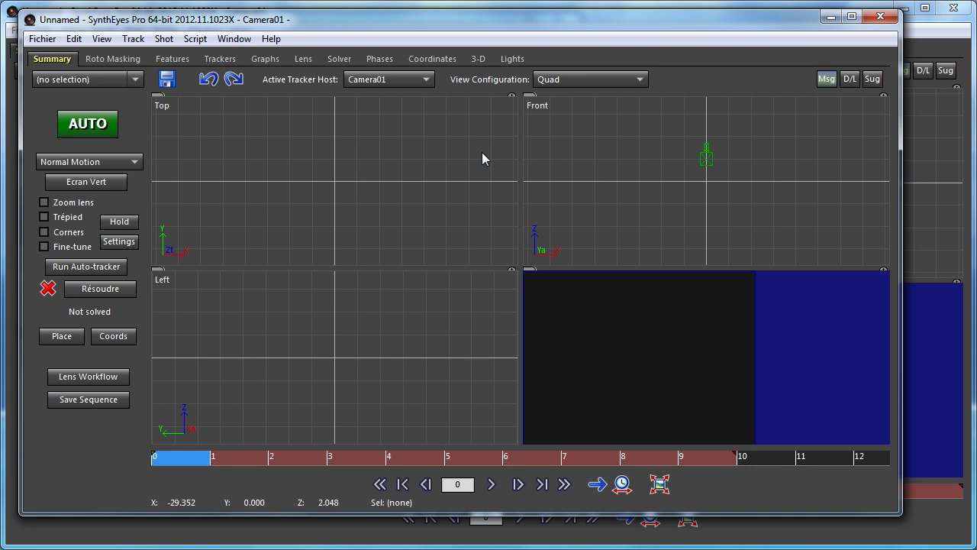
- Open the Fichier menu to verify Nouveau, Ouvrir, Enregistrer and Quitter appear
{"action": "left_click", "coordinate": [42, 38]}
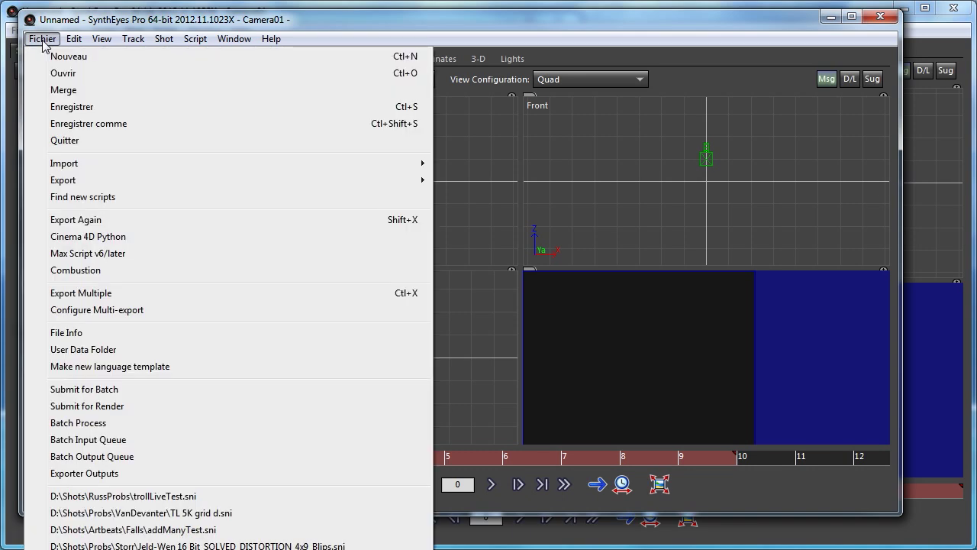
{"action": "mouse_move", "coordinate": [45, 47]}
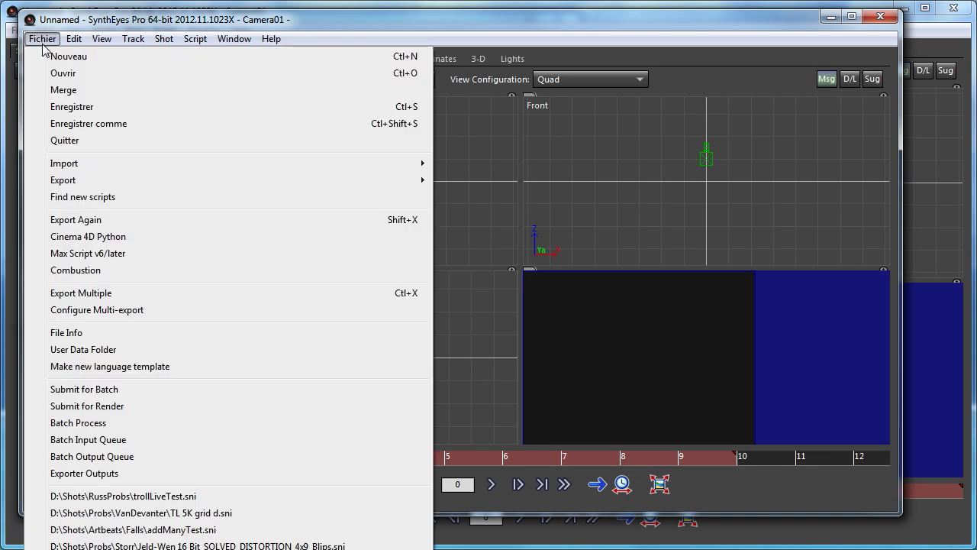
{"action": "mouse_move", "coordinate": [69, 56]}
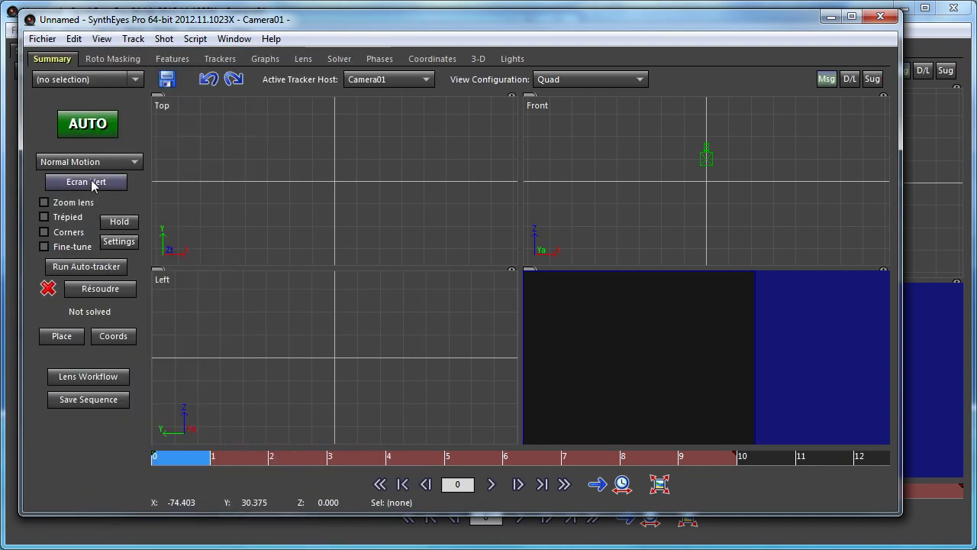
{"action": "mouse_move", "coordinate": [100, 289]}
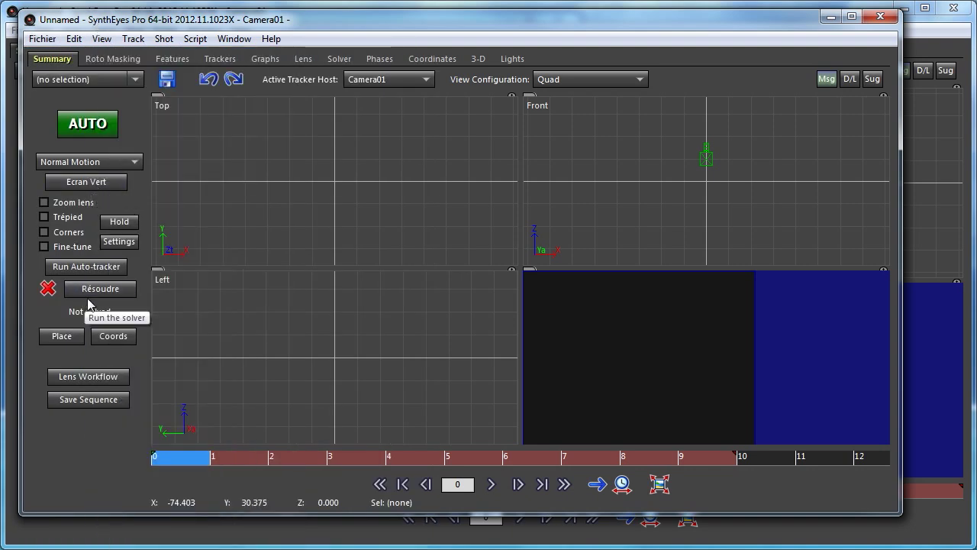